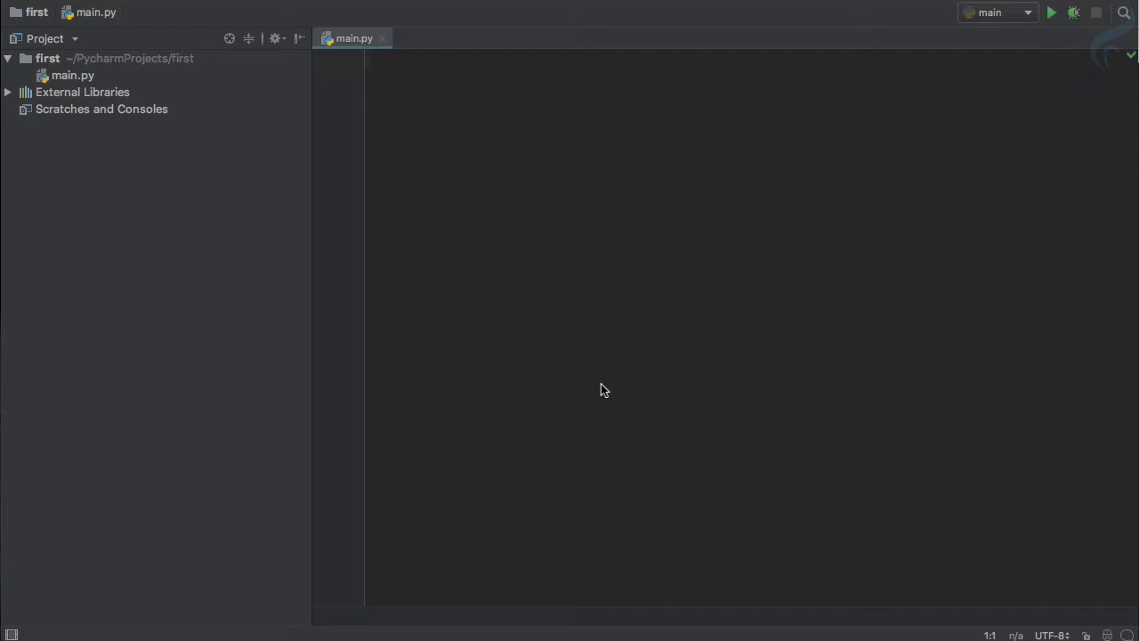
Insert a blank first line in the empty main.py editor.
{"action": "left_click", "coordinate": [374, 60]}
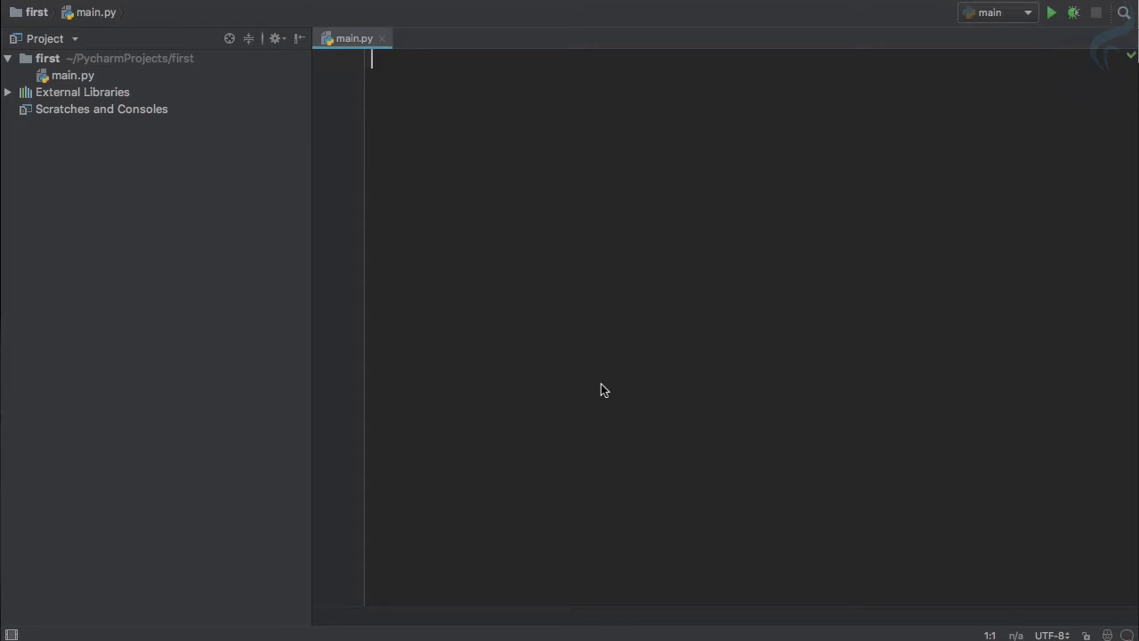
{"action": "key", "text": "enter"}
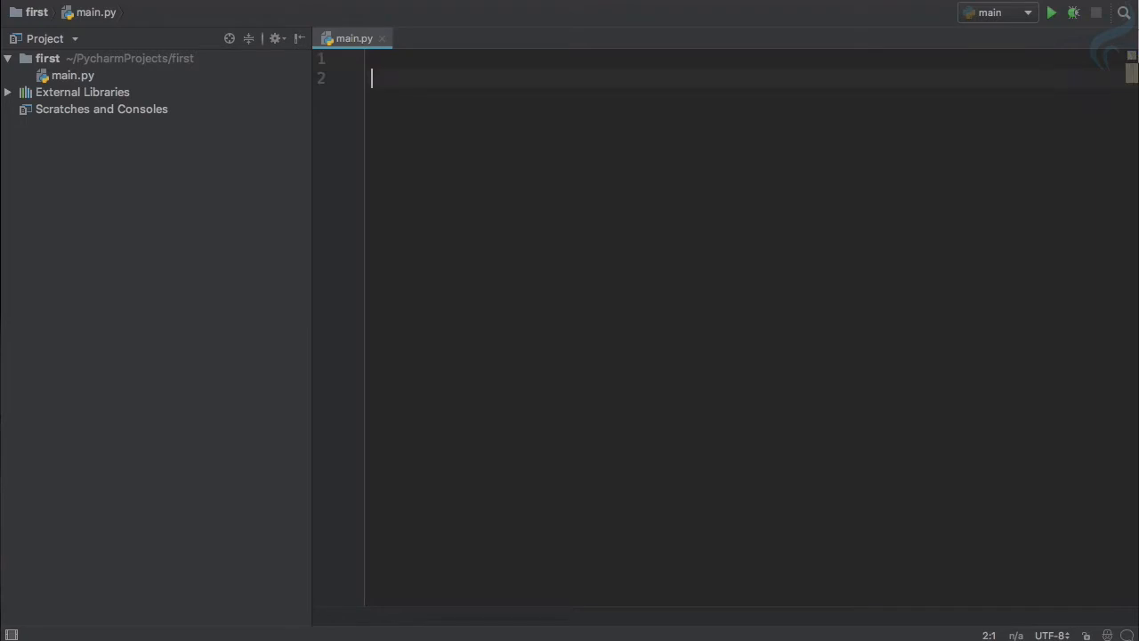
Define firstNum = 2 with the binary comment # 0010.
{"action": "type", "text": "firstNum ="}
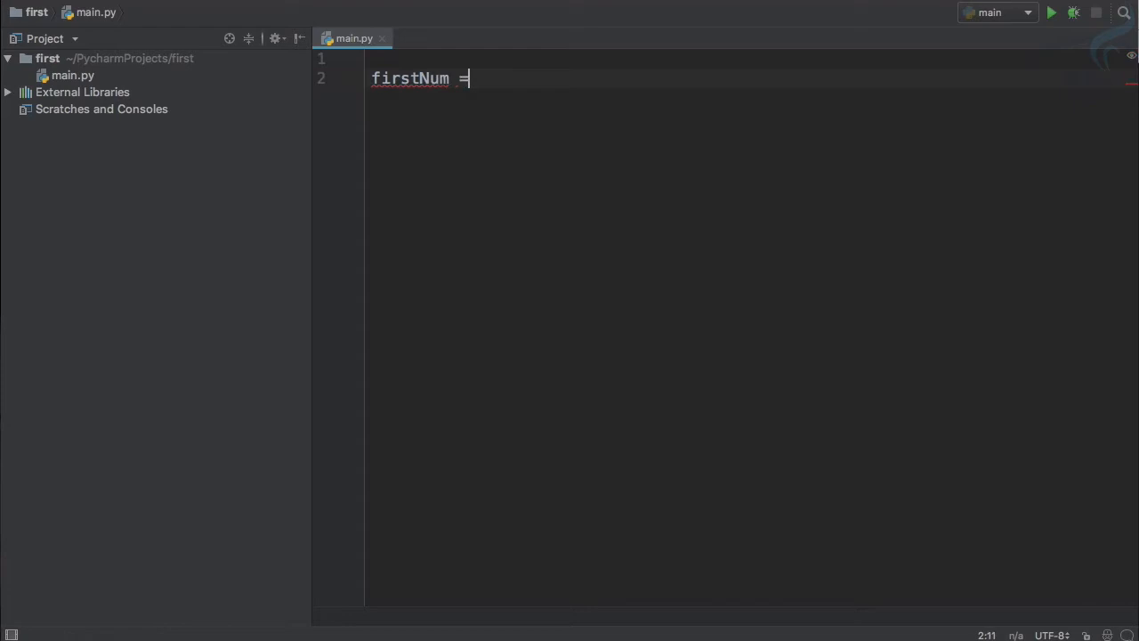
{"action": "type", "text": "2 #"}
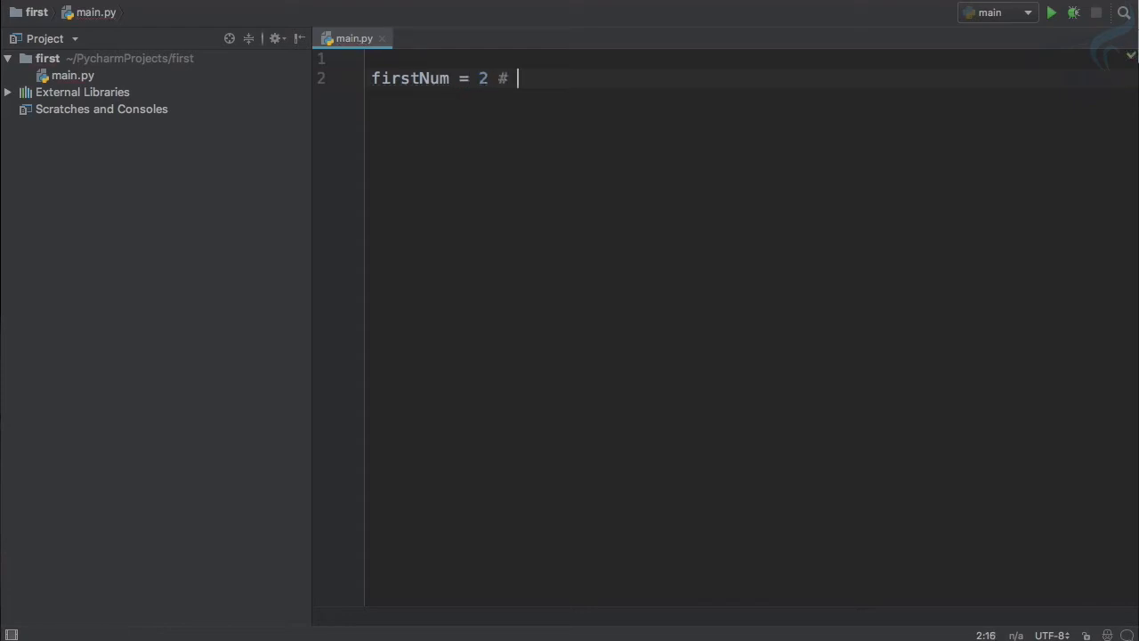
{"action": "type", "text": "10"}
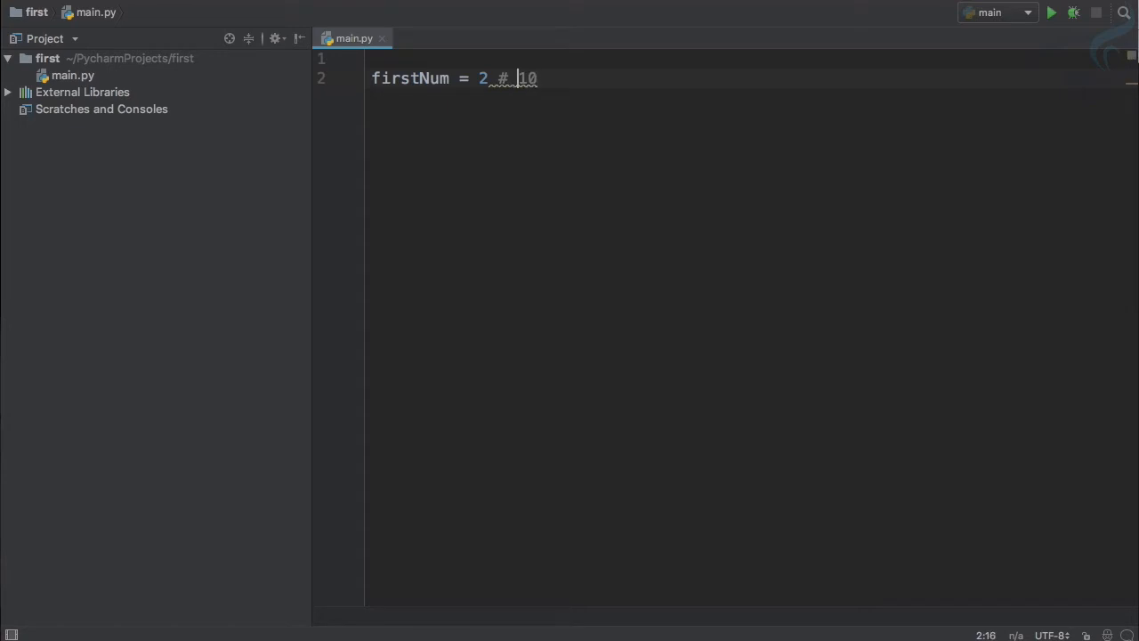
{"action": "type", "text": "00"}
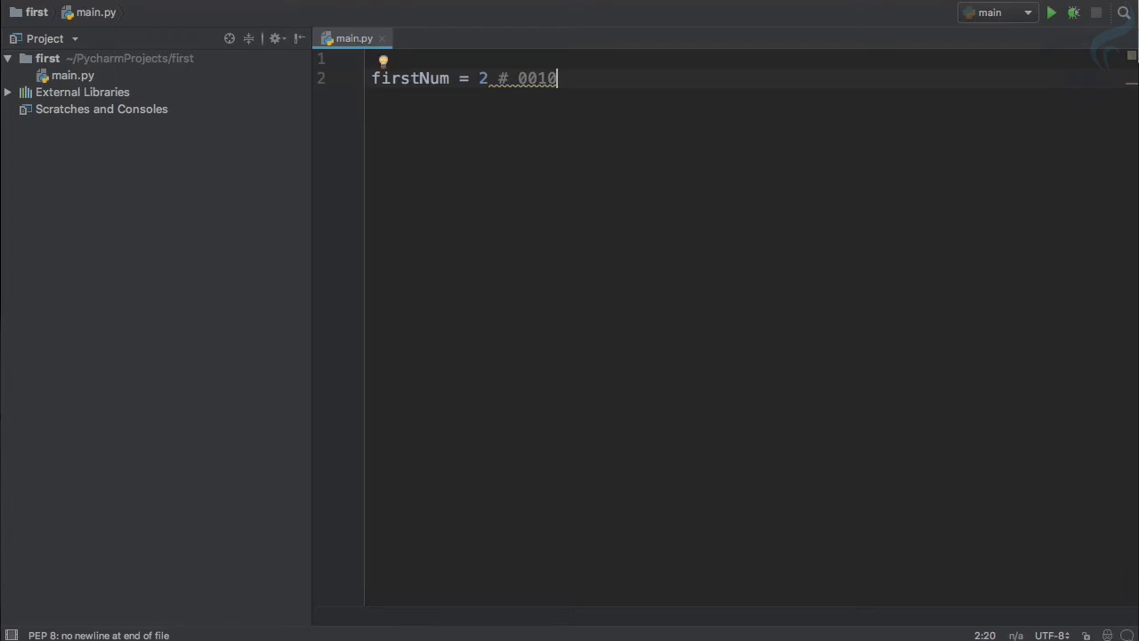
{"action": "key", "text": "enter"}
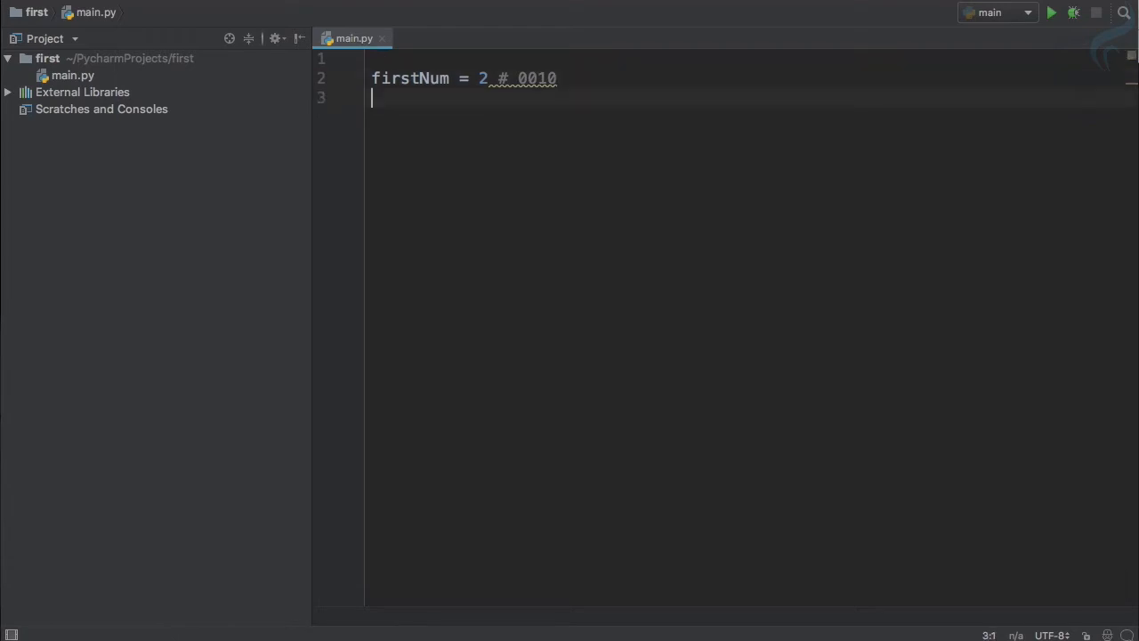
Define secondNum = 4 with the binary comment # 0100, followed by blank lines.
{"action": "type", "text": "secdondN"}
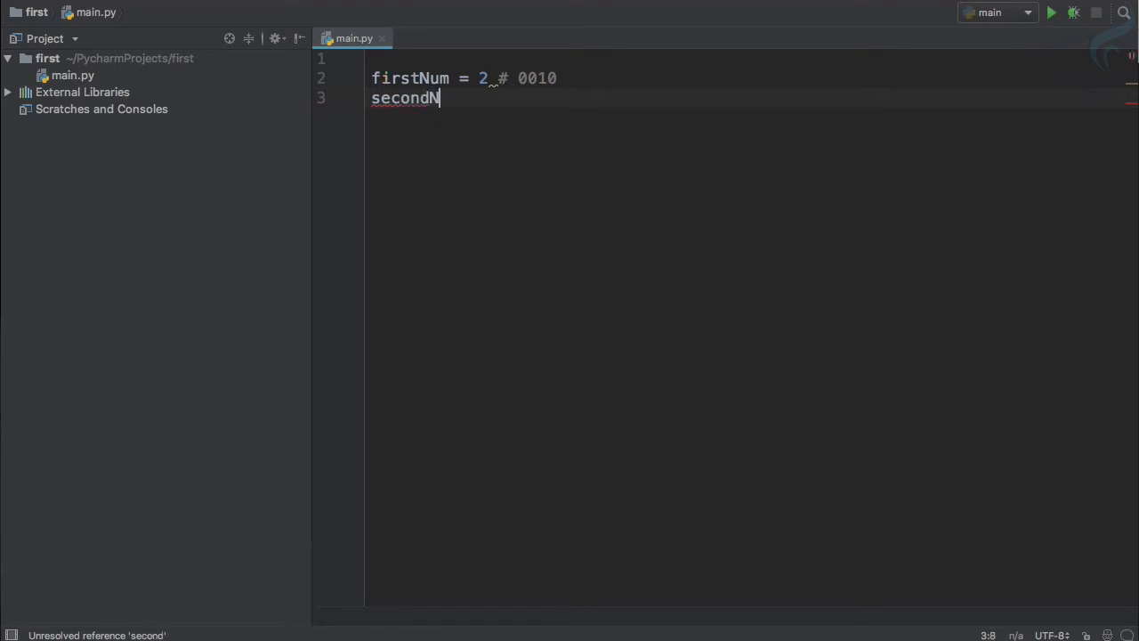
{"action": "type", "text": "um ="}
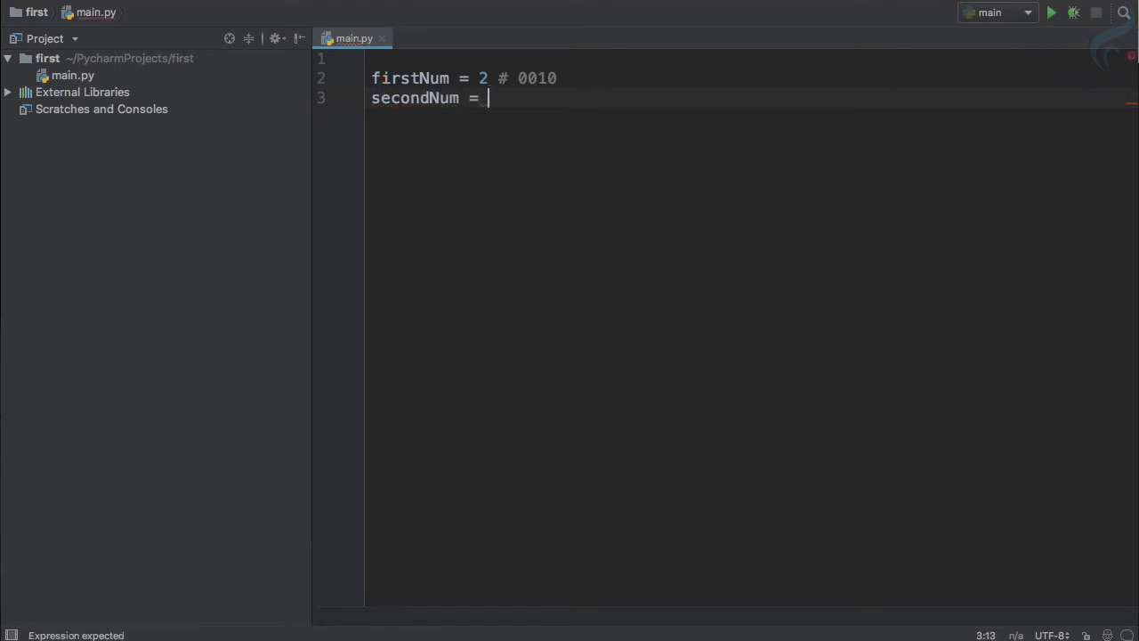
{"action": "type", "text": "4 #"}
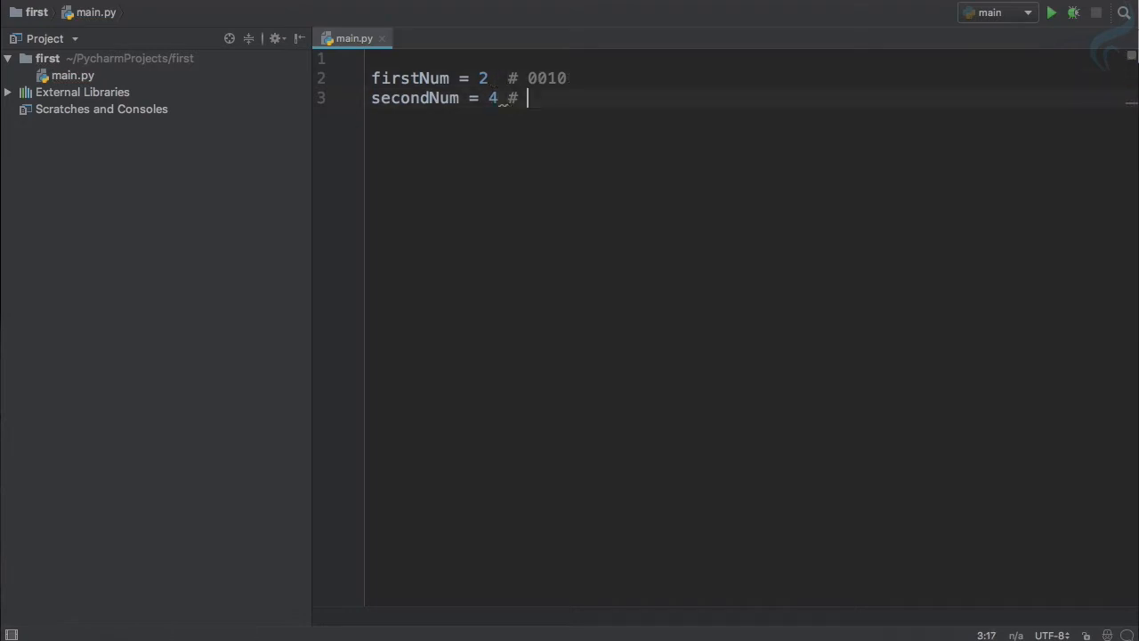
{"action": "type", "text": "100"}
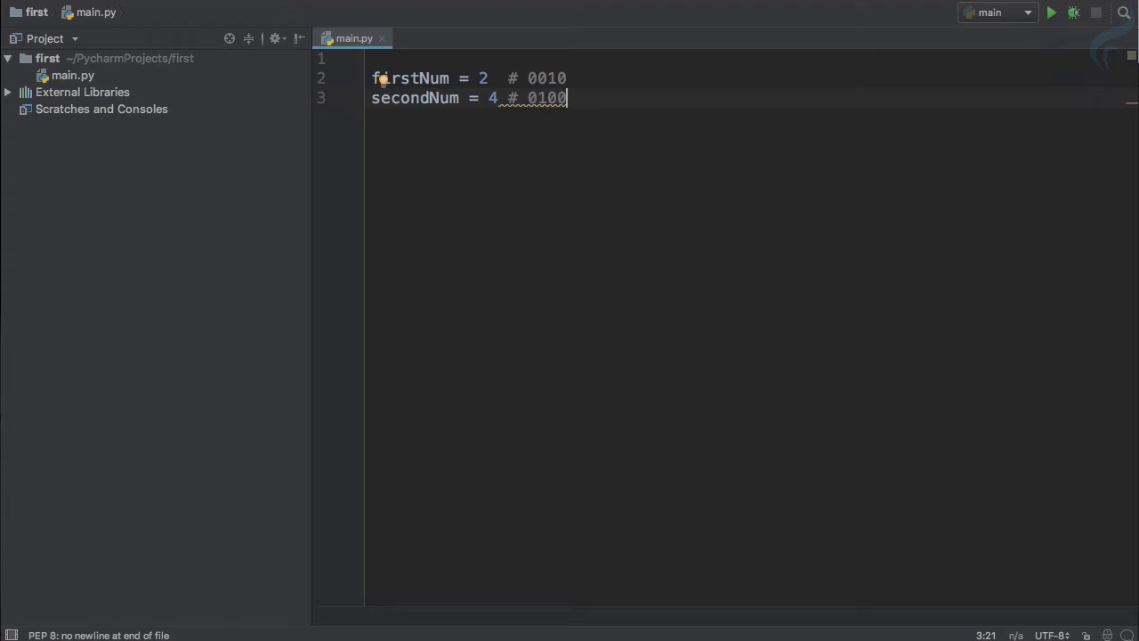
{"action": "key", "text": "enter"}
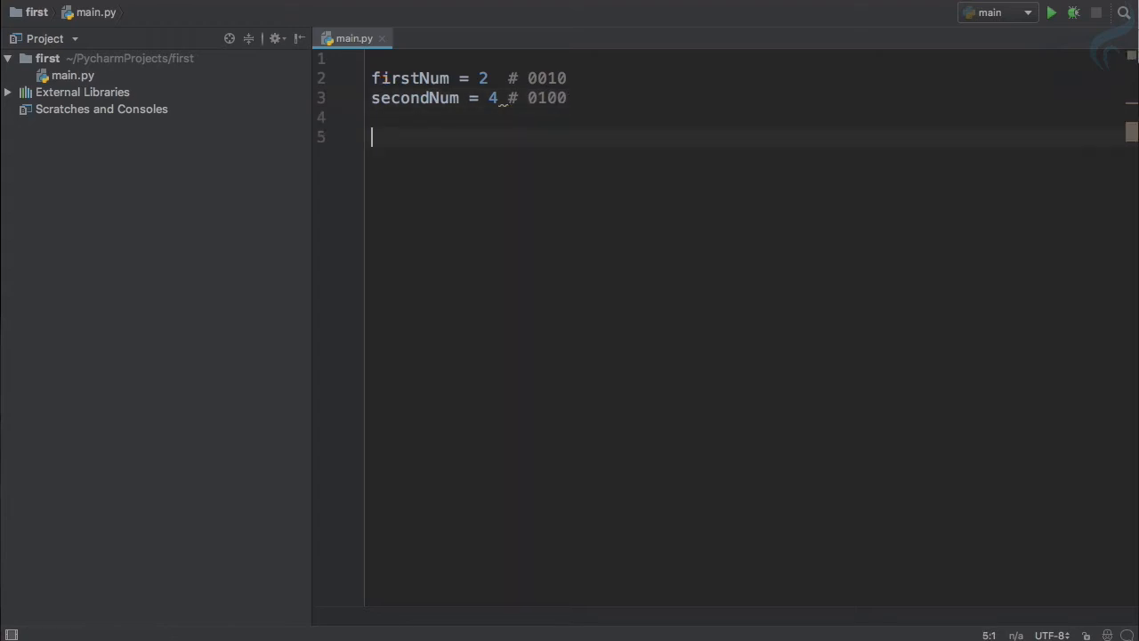
Write print(firstNum & secondNum) on line 5, accepting the secondNum suggestion.
{"action": "type", "text": "print("}
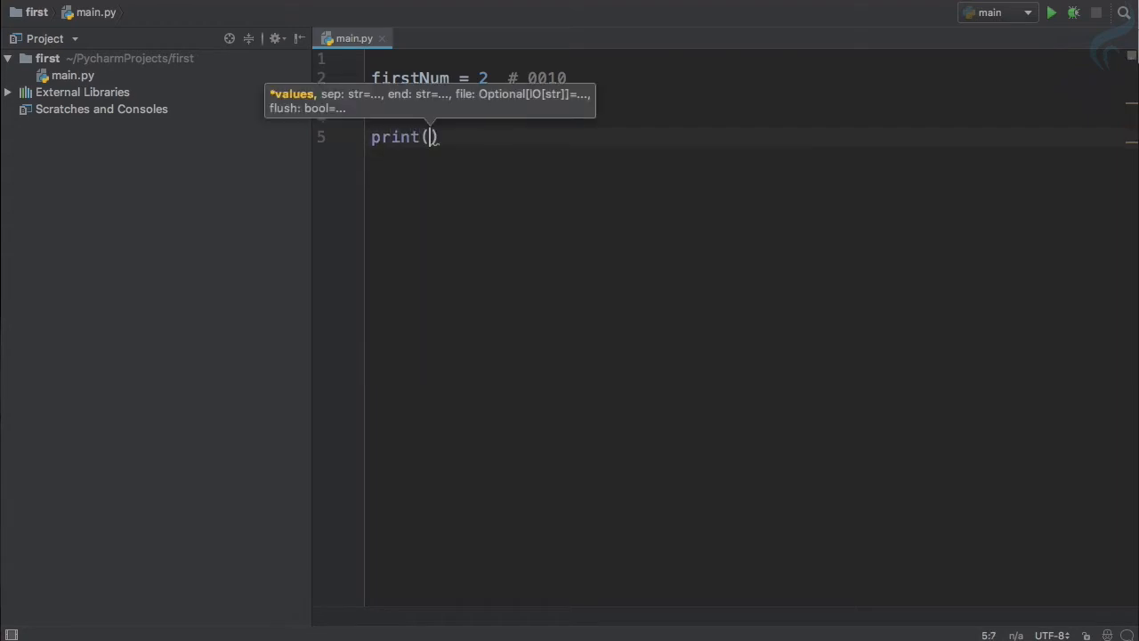
{"action": "type", "text": "firstNum & sec"}
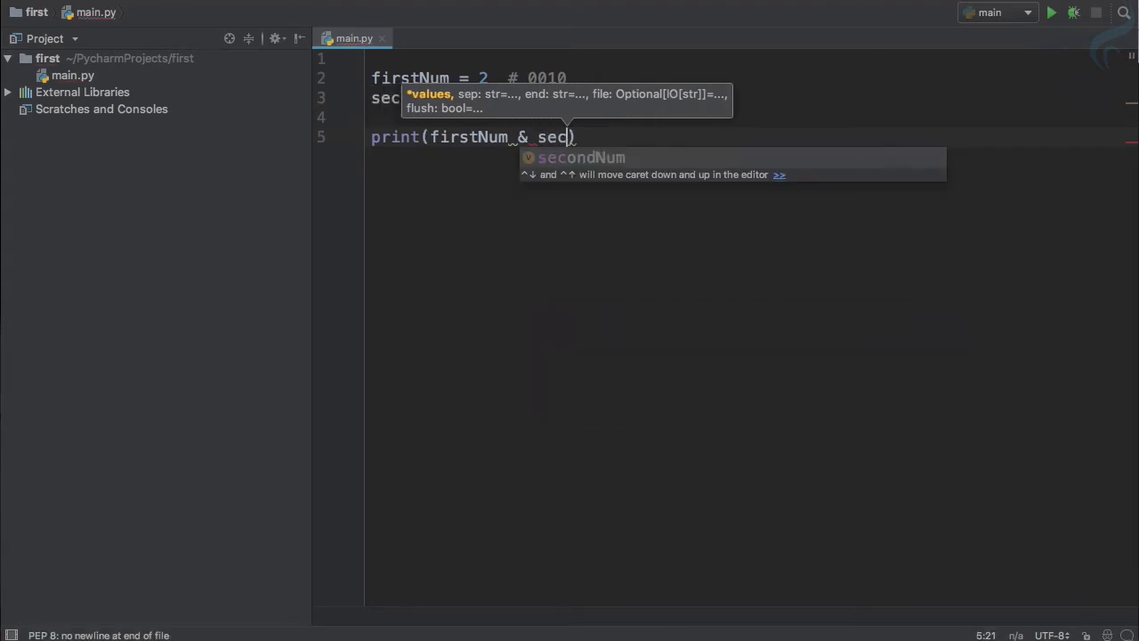
{"action": "key", "text": "Tab"}
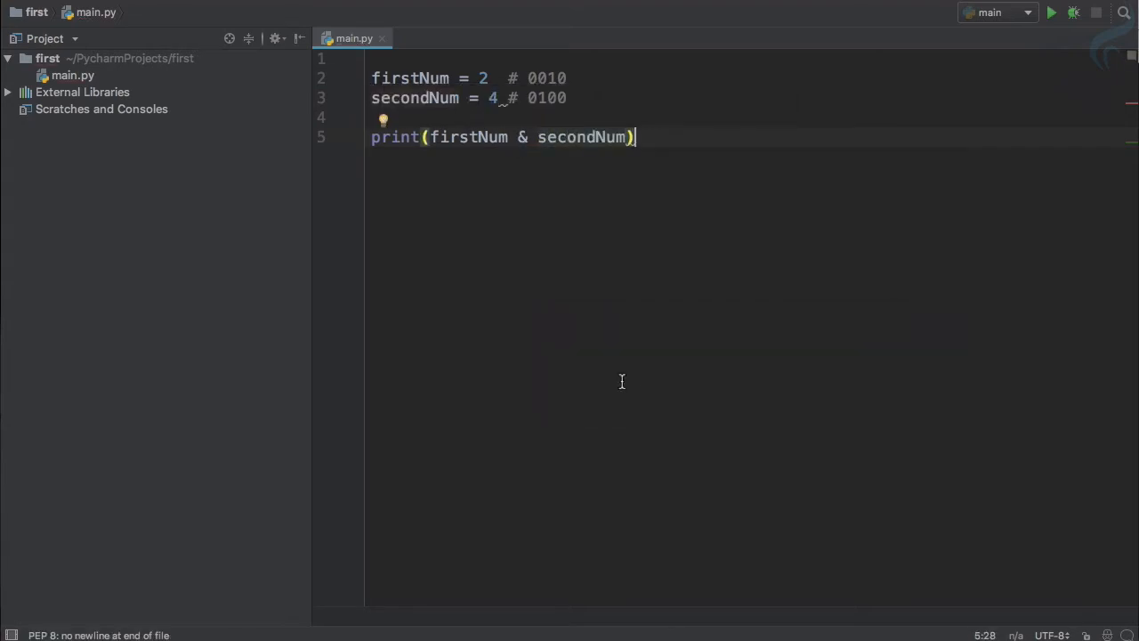
{"action": "mouse_move", "coordinate": [600, 113]}
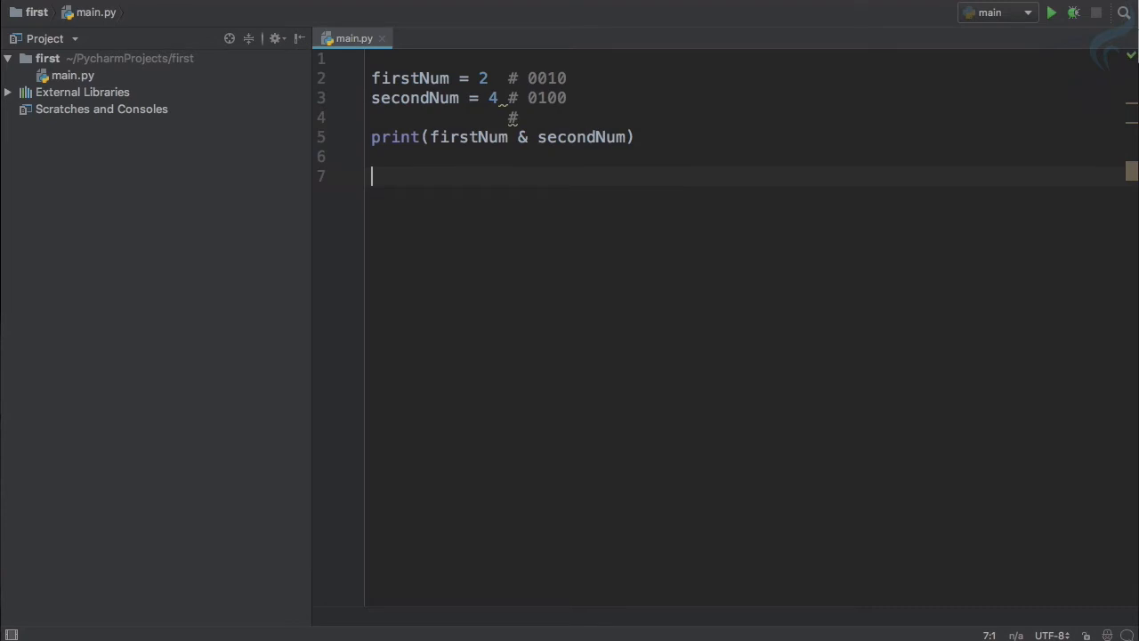
Remove the stray 'and' text from line 7.
{"action": "type", "text": "and"}
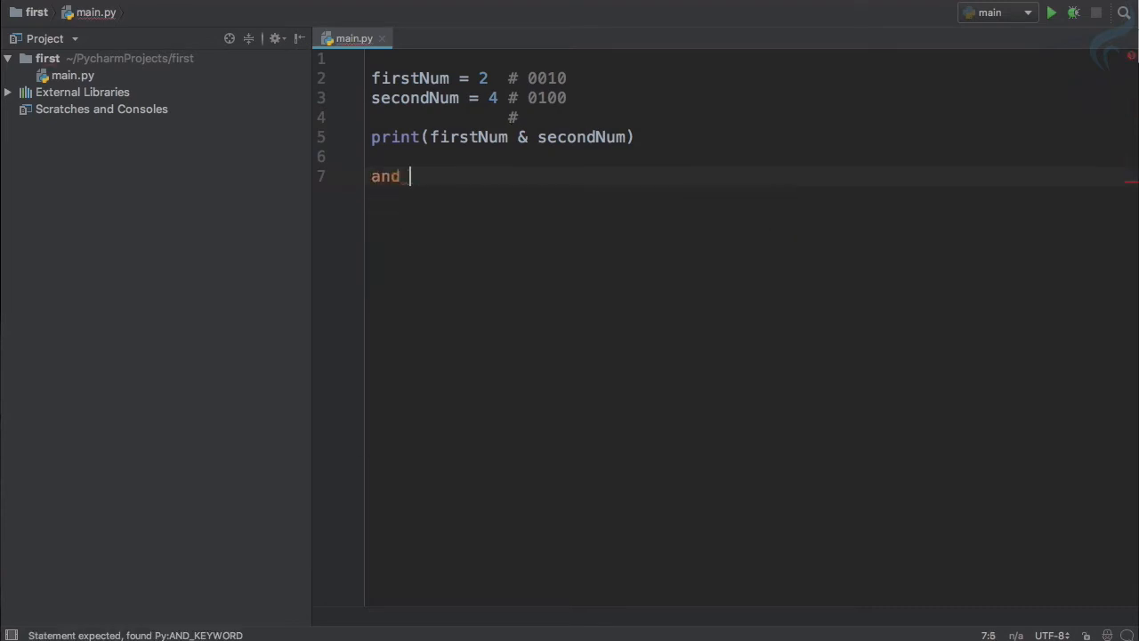
{"action": "key", "text": "BackSpace"}
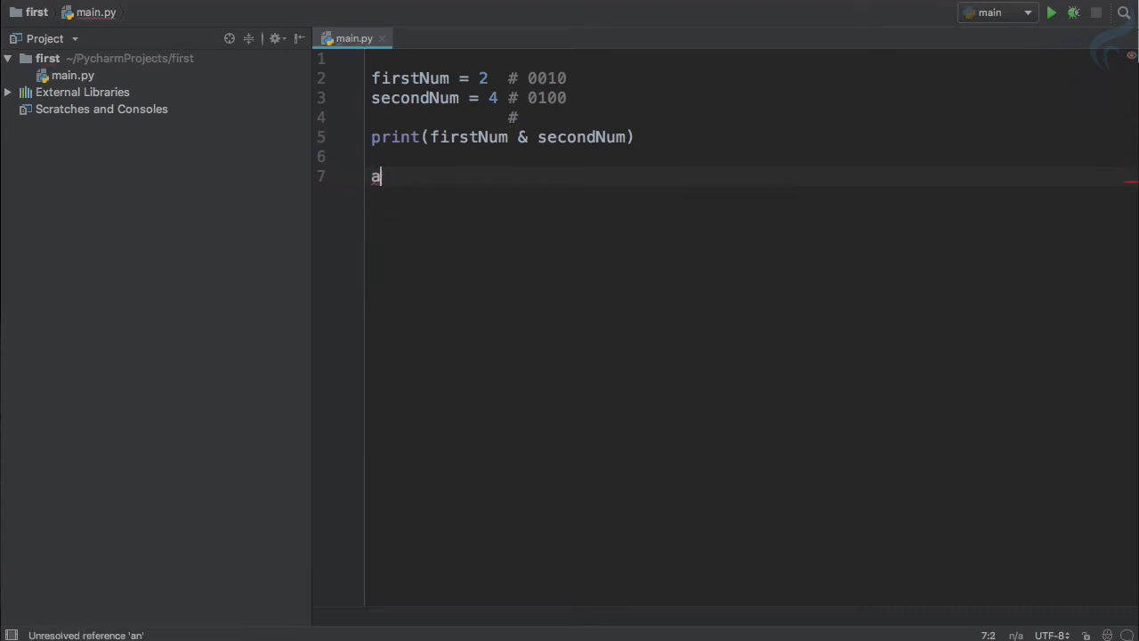
{"action": "key", "text": "Backspace"}
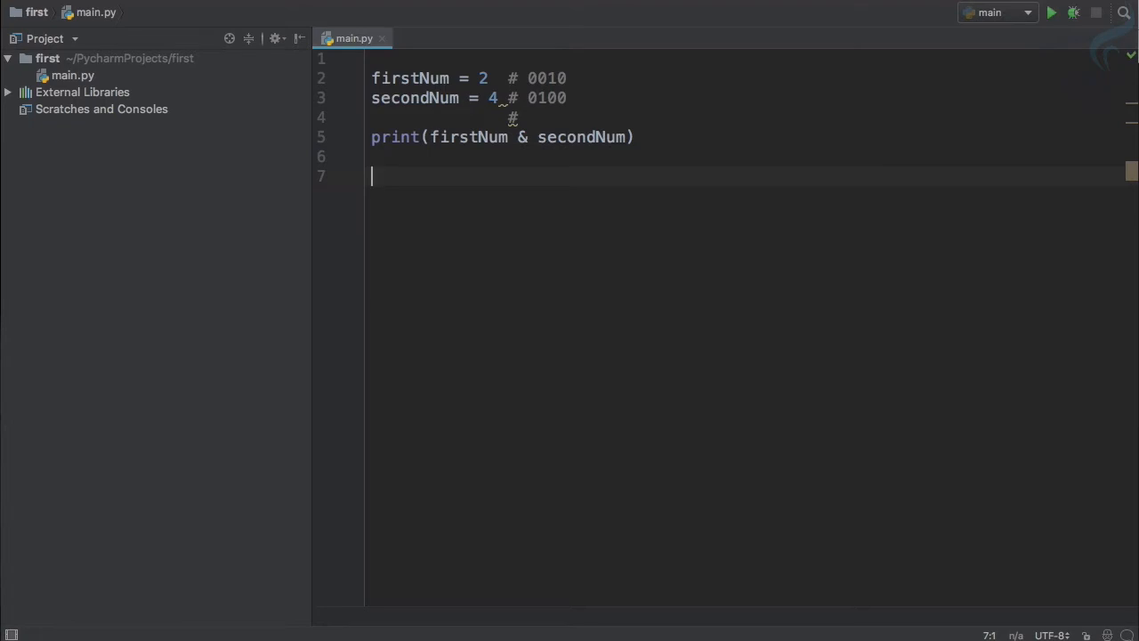
{"action": "mouse_move", "coordinate": [649, 83]}
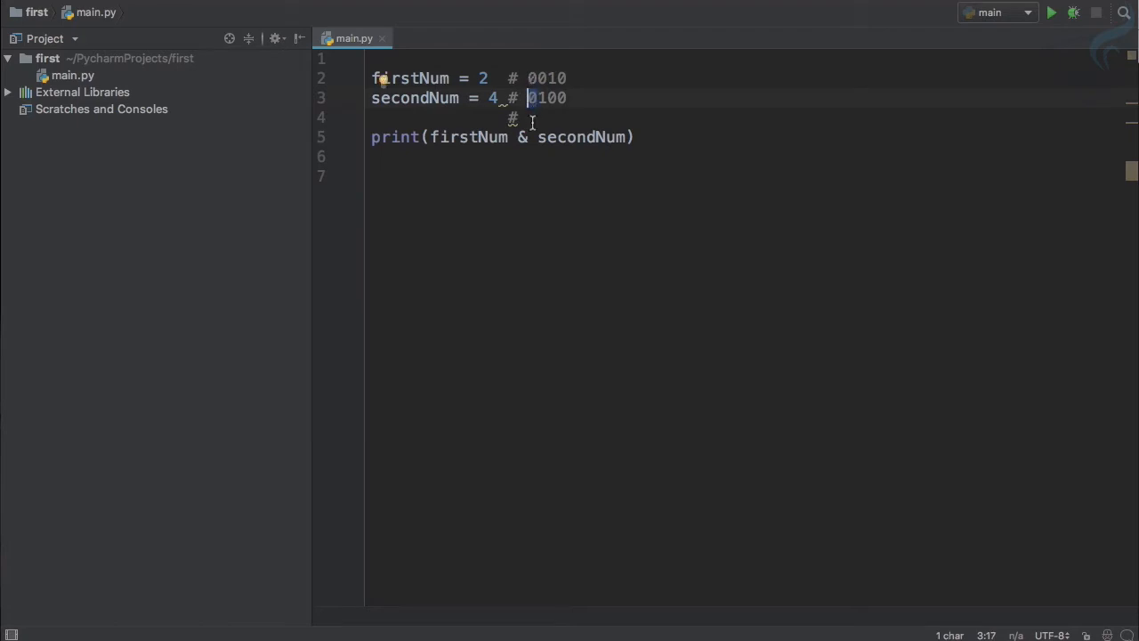
Add the AND result comment # 0000 beneath the binary comments.
{"action": "type", "text": "0"}
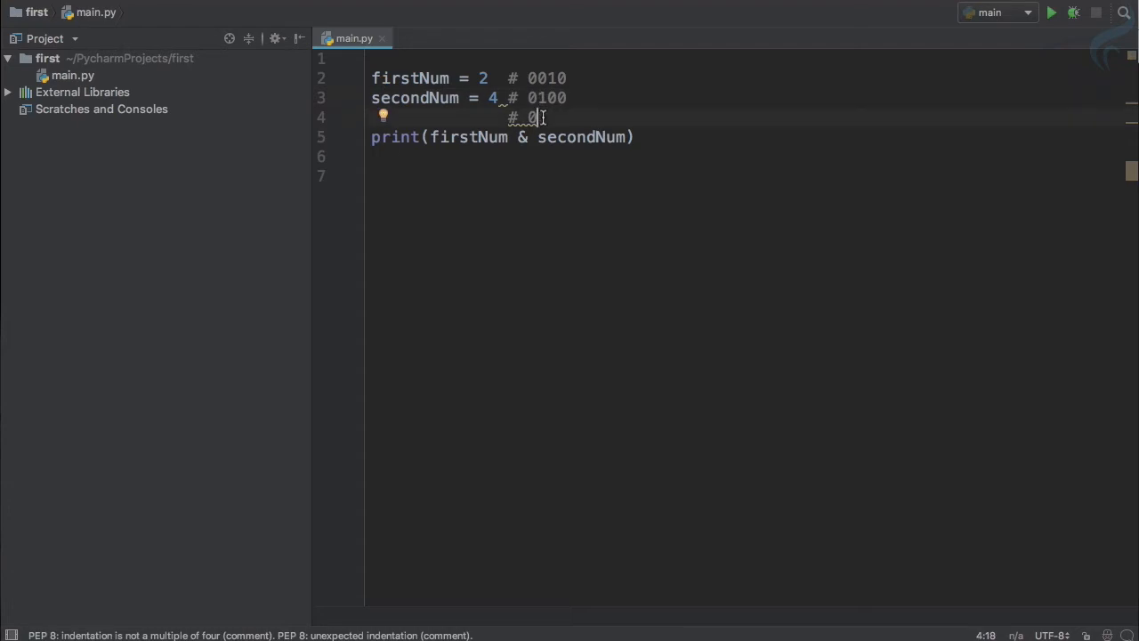
{"action": "type", "text": "0"}
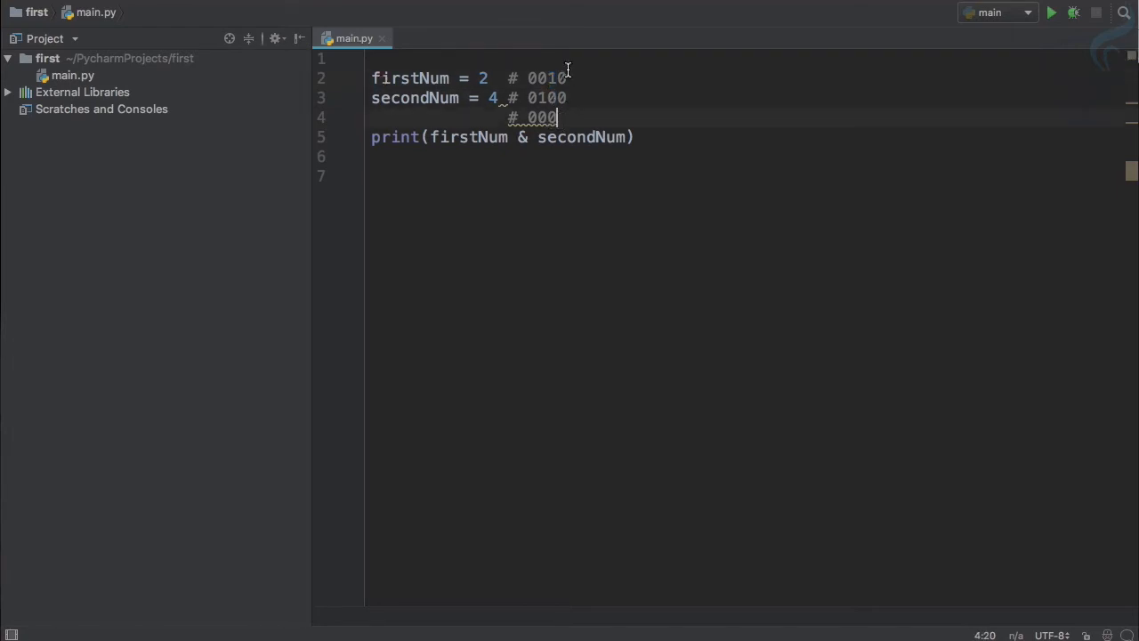
{"action": "type", "text": "0"}
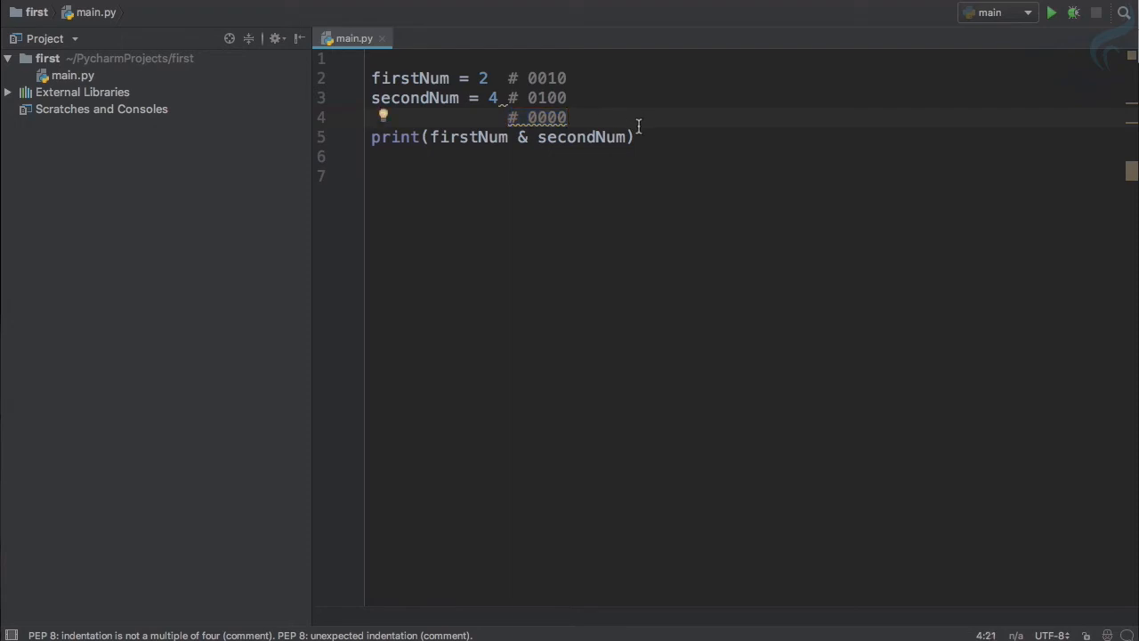
Change secondNum to 7 (# 0111), fix the result comment to 0010, and run it to print 2.
{"action": "left_click", "coordinate": [1050, 11]}
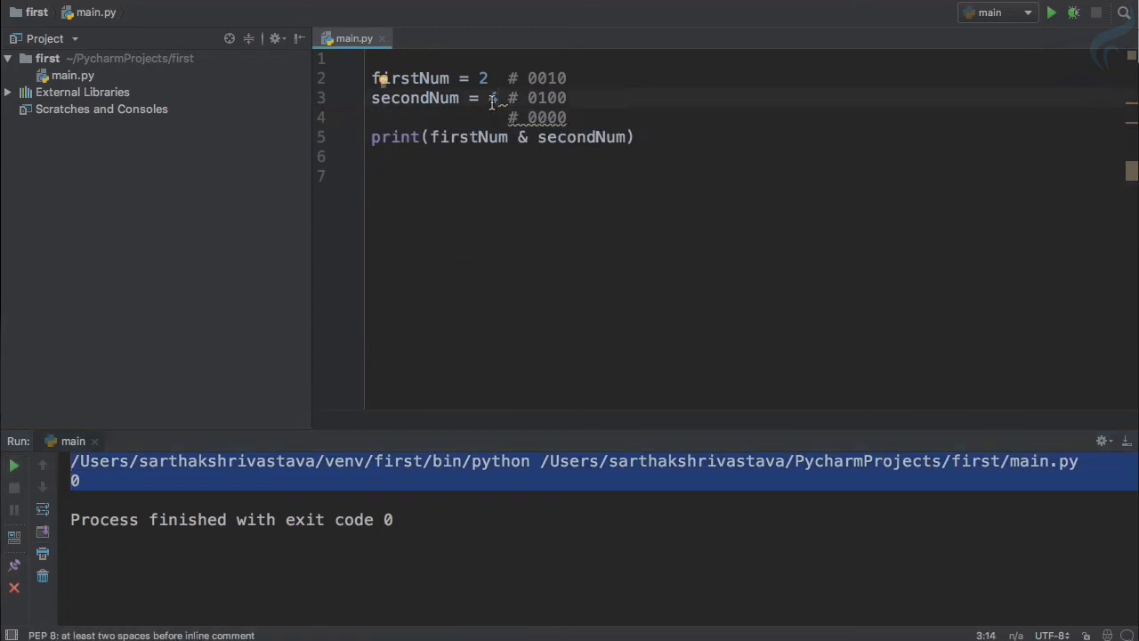
{"action": "type", "text": "7"}
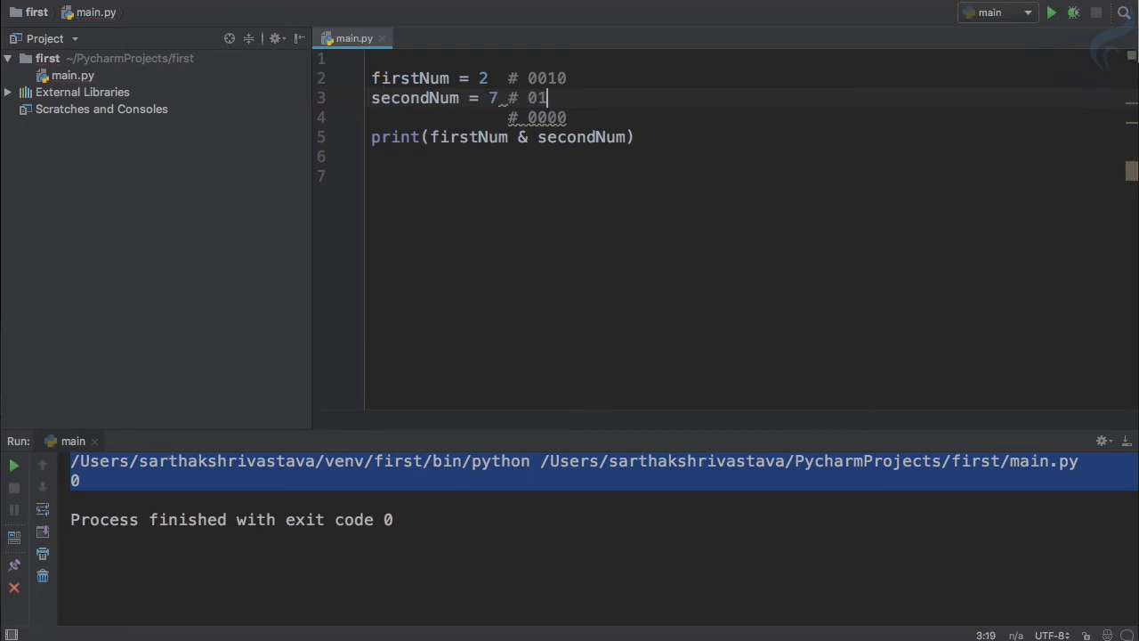
{"action": "type", "text": "11"}
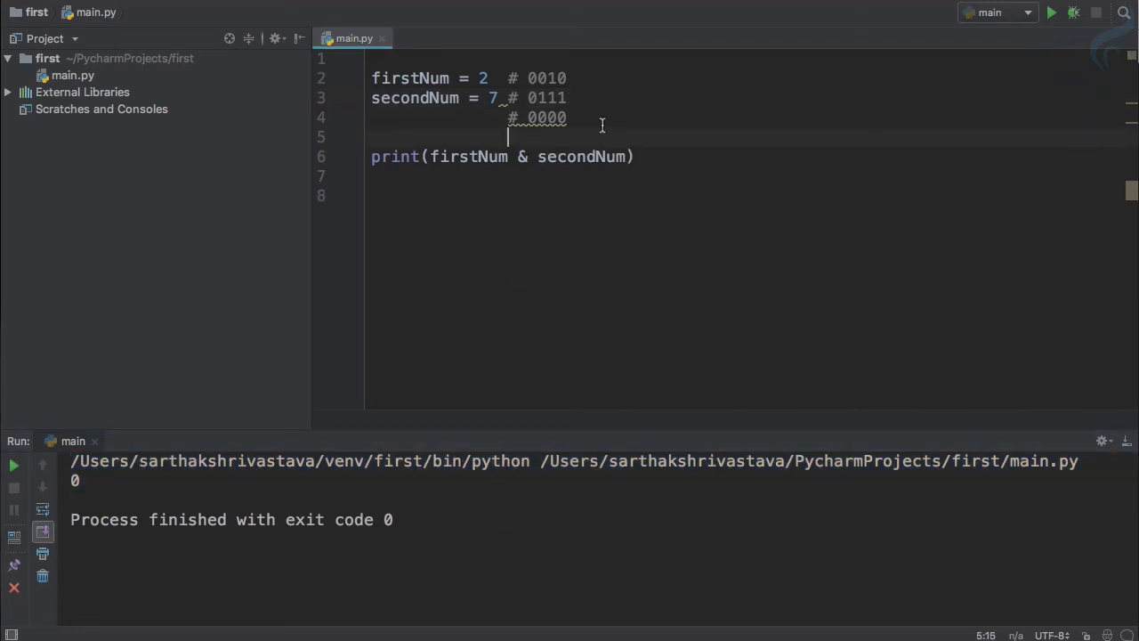
{"action": "mouse_move", "coordinate": [539, 117]}
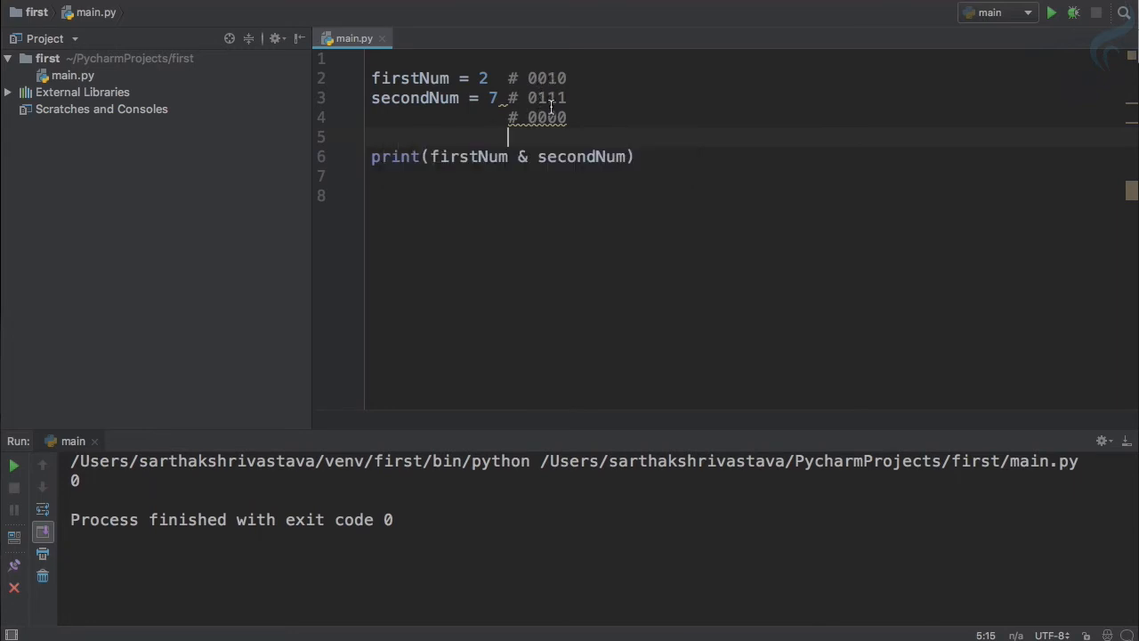
{"action": "type", "text": "1"}
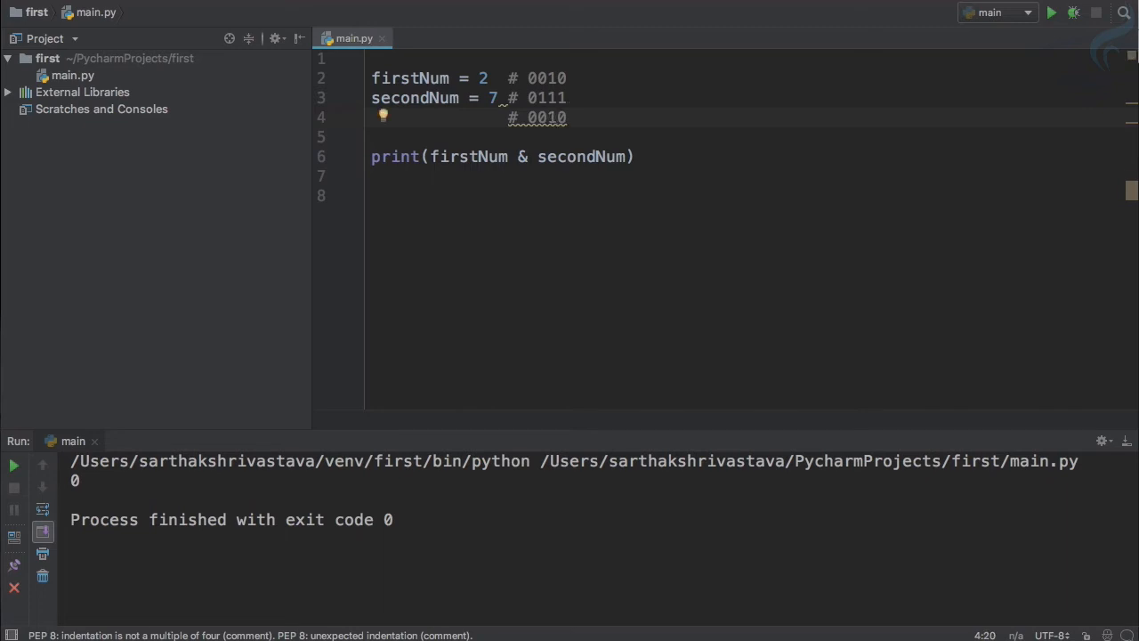
{"action": "mouse_move", "coordinate": [556, 117]}
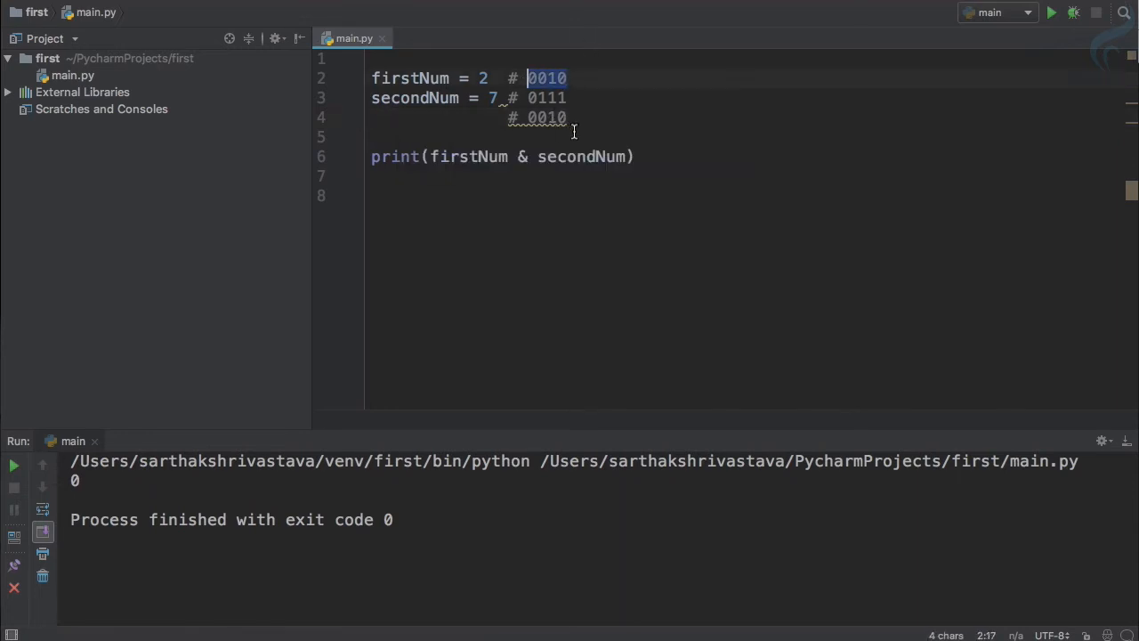
{"action": "left_click", "coordinate": [507, 137]}
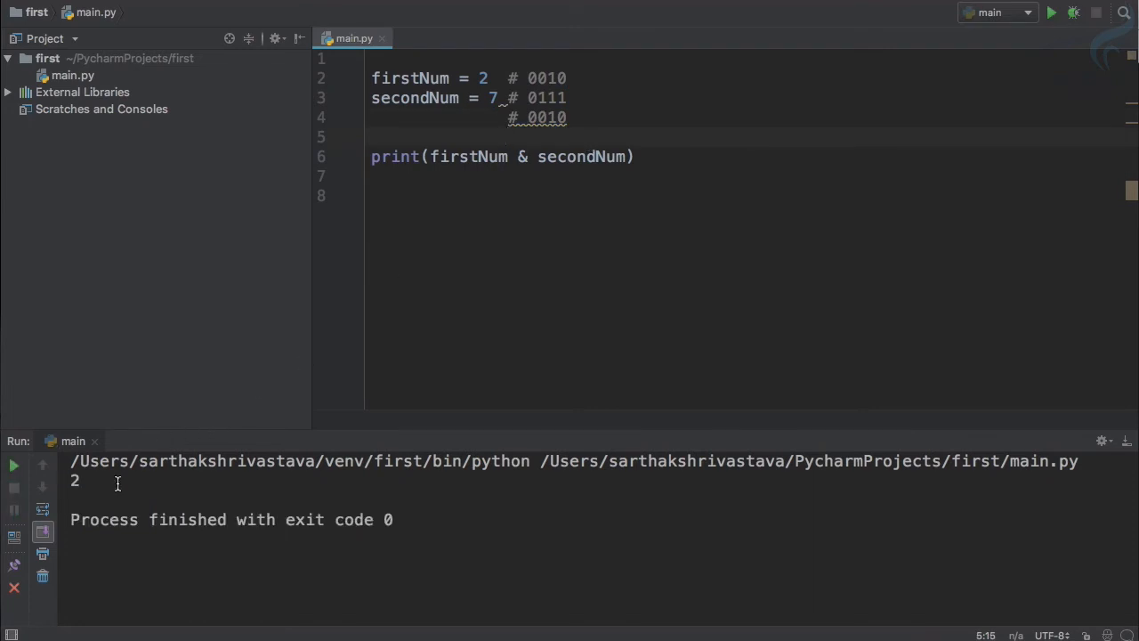
{"action": "double_click", "coordinate": [74, 481]}
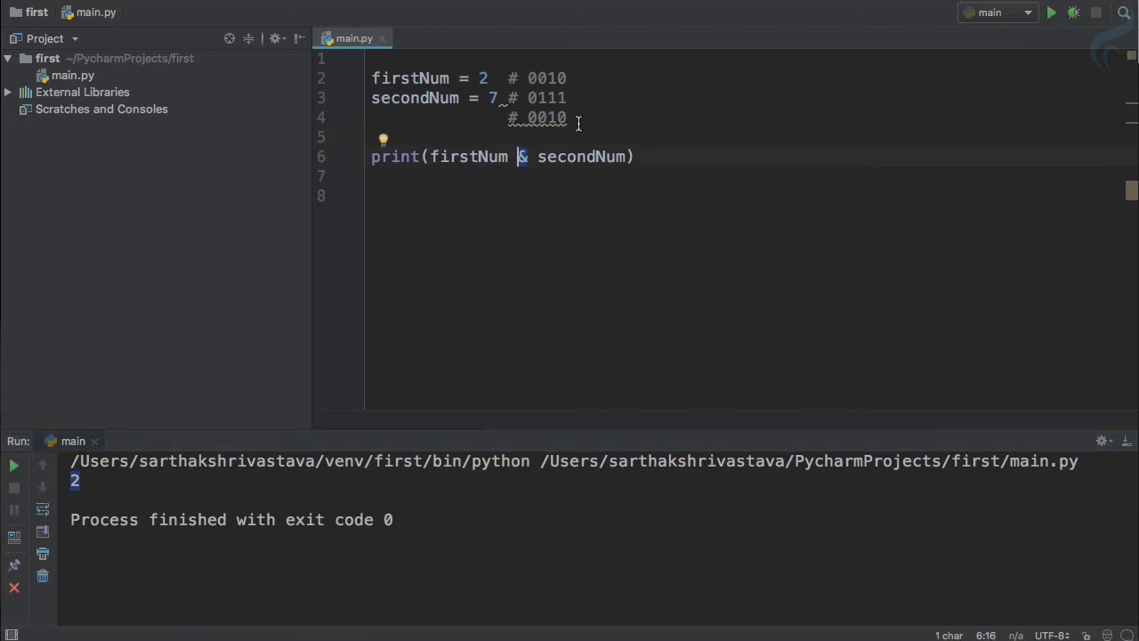
Switch the operator to OR (|) with result comment 0111, then change it to XOR (^).
{"action": "type", "text": "|"}
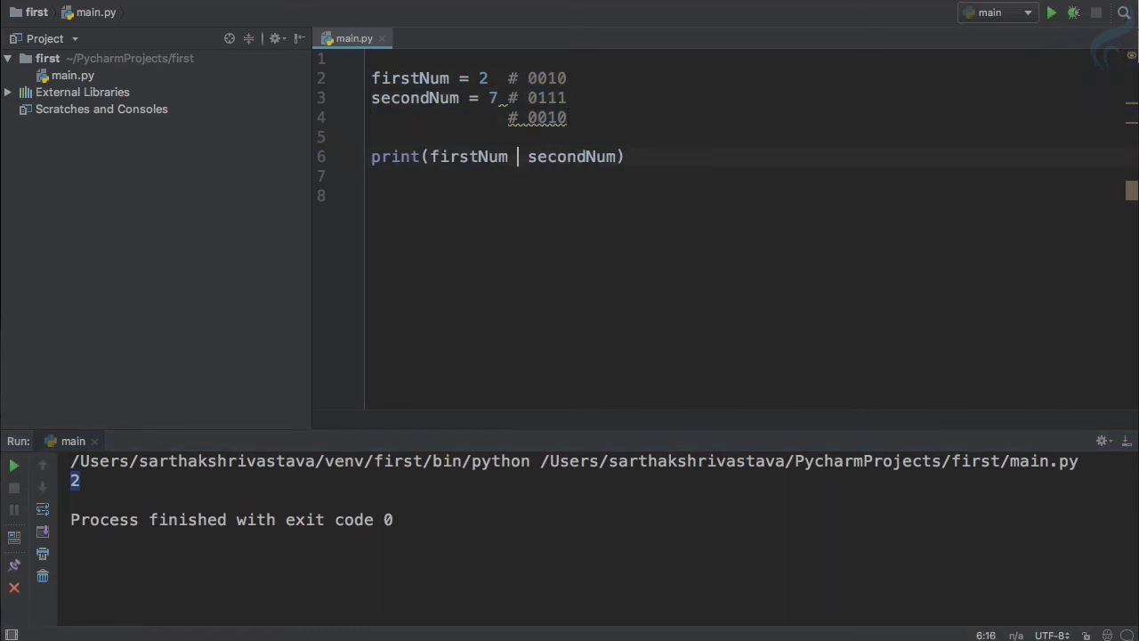
{"action": "type", "text": "|"}
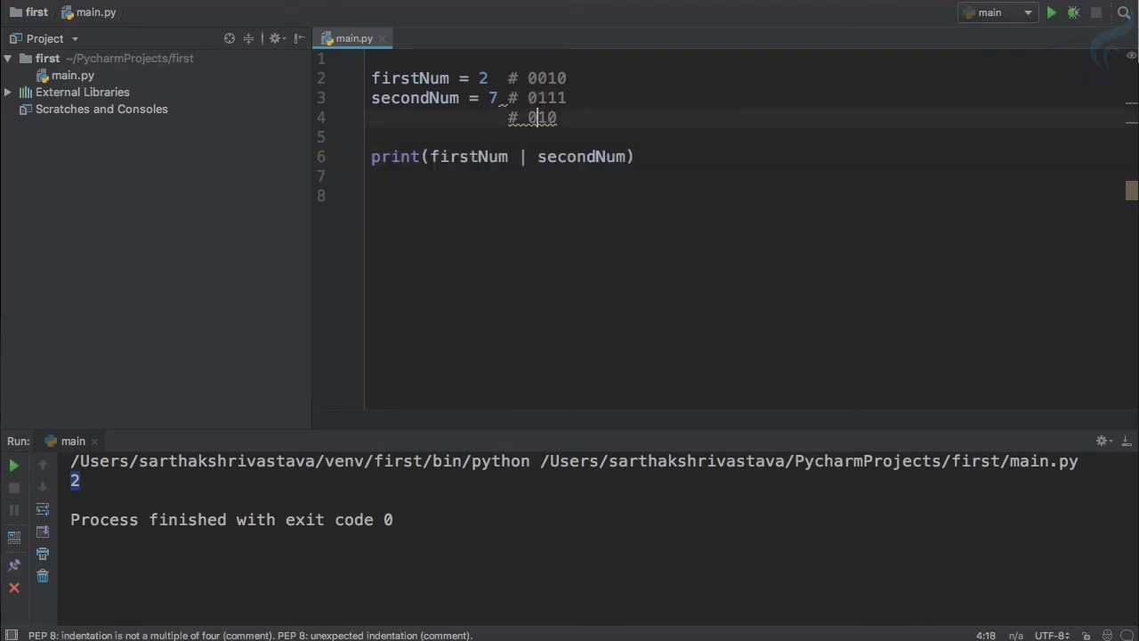
{"action": "type", "text": "1"}
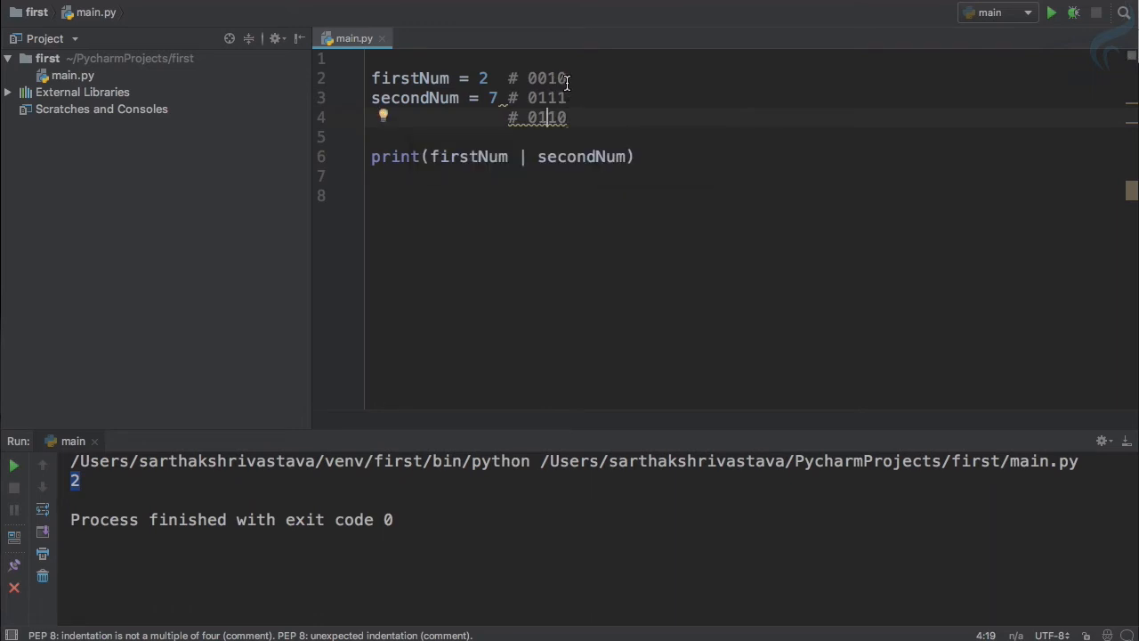
{"action": "key", "text": "Backspace"}
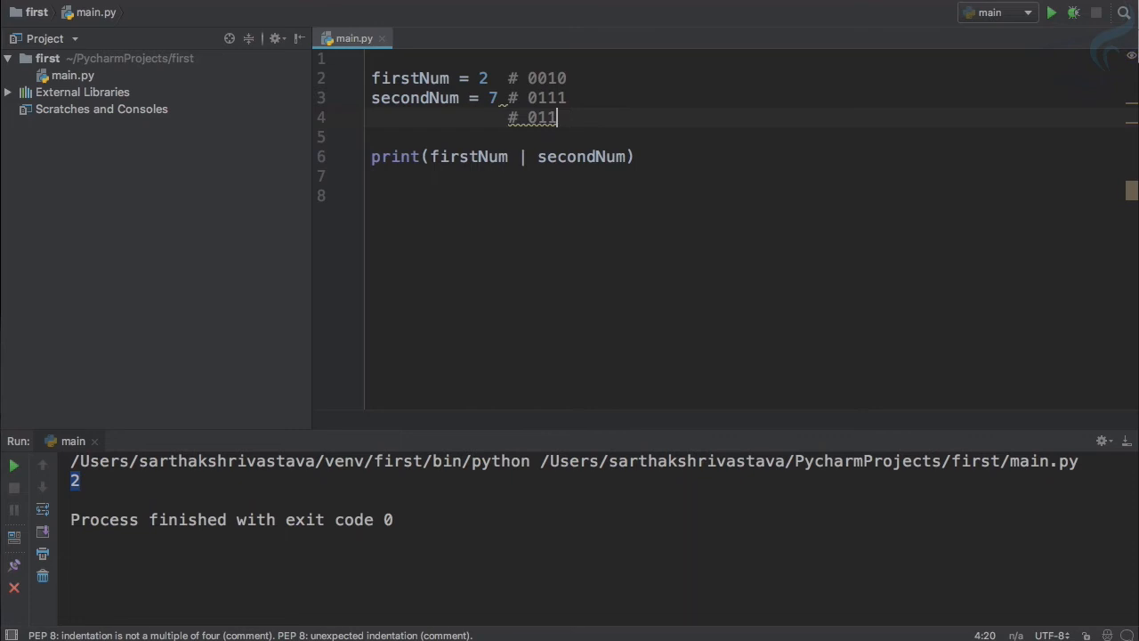
{"action": "left_click_drag", "start_coordinate": [558, 116], "coordinate": [543, 117]}
{"action": "type", "text": "1"}
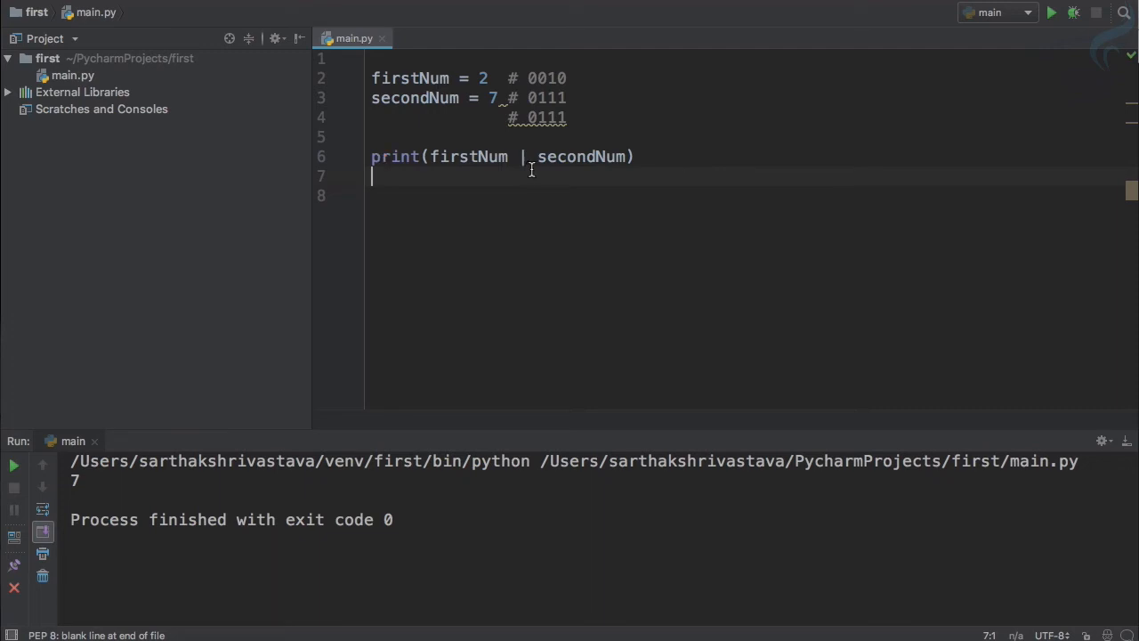
{"action": "type", "text": "^"}
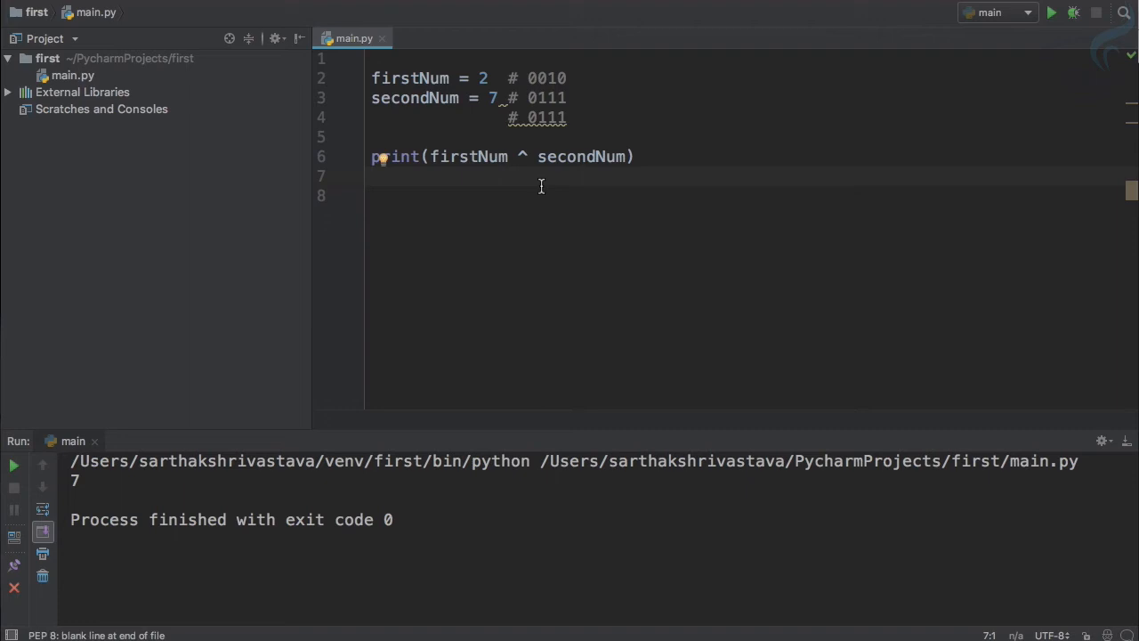
Update the XOR result comment to 0101 so the run prints 5.
{"action": "type", "text": "XOR"}
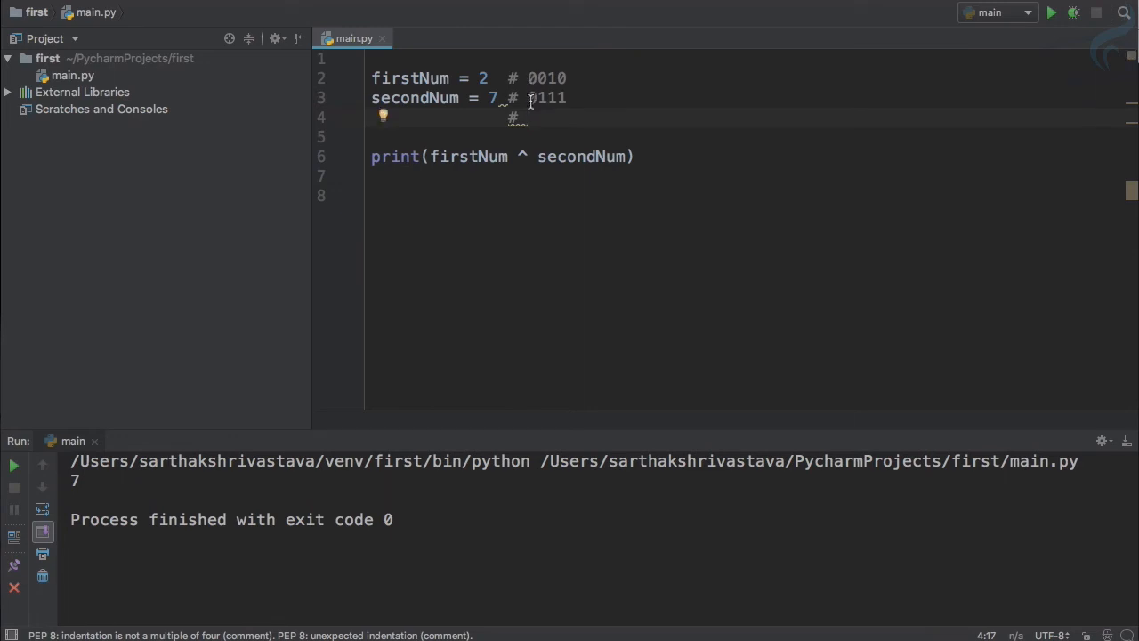
{"action": "type", "text": "01"}
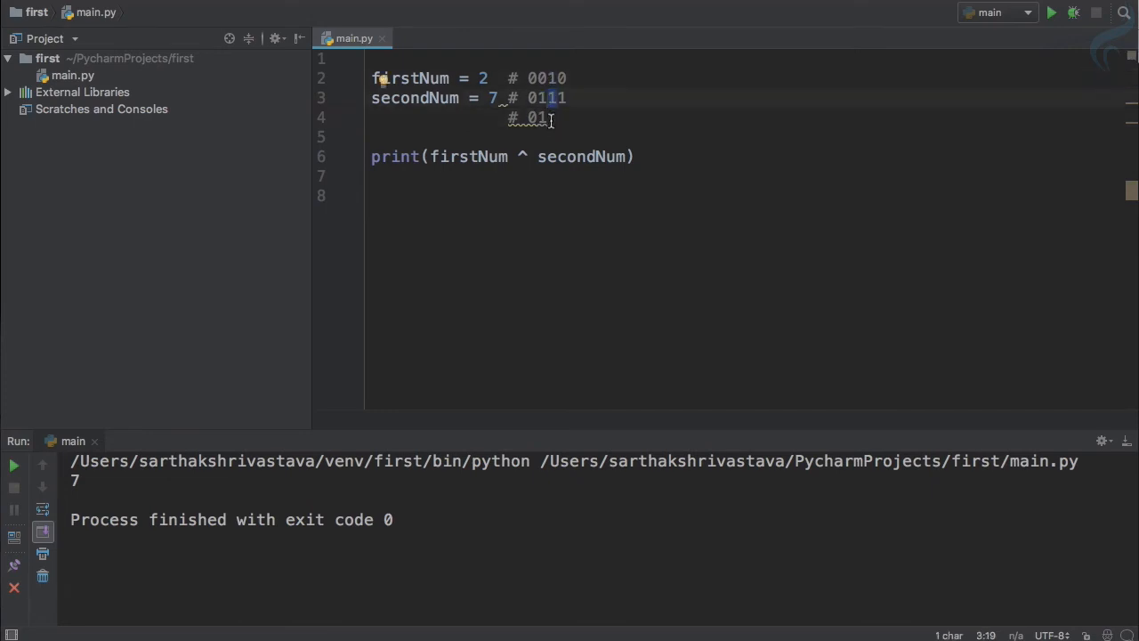
{"action": "type", "text": "01"}
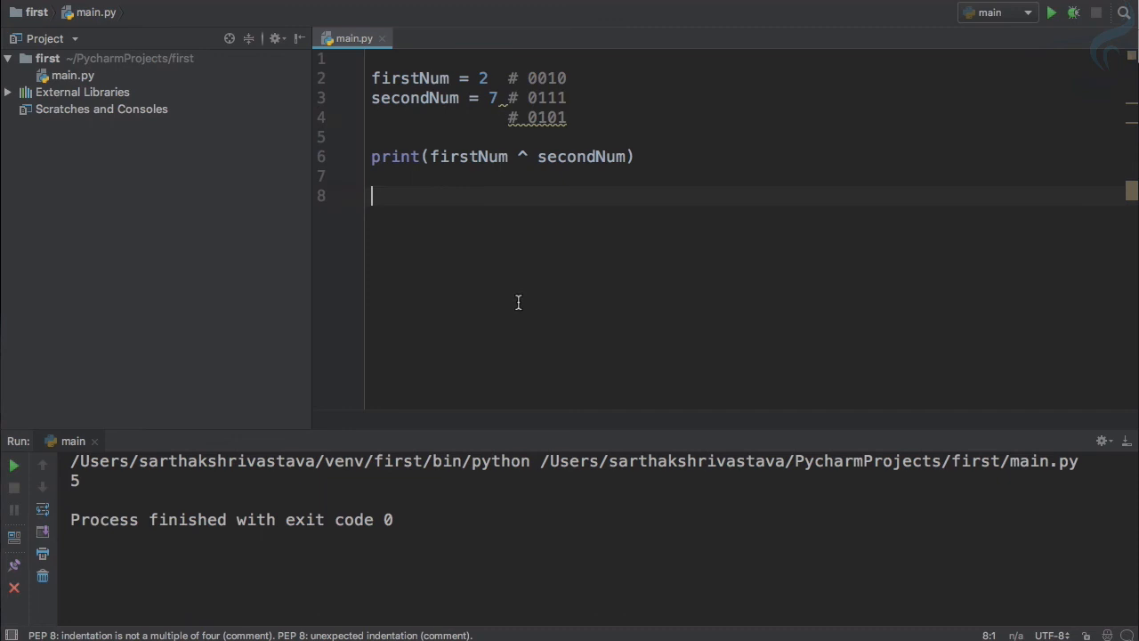
{"action": "mouse_move", "coordinate": [837, 374]}
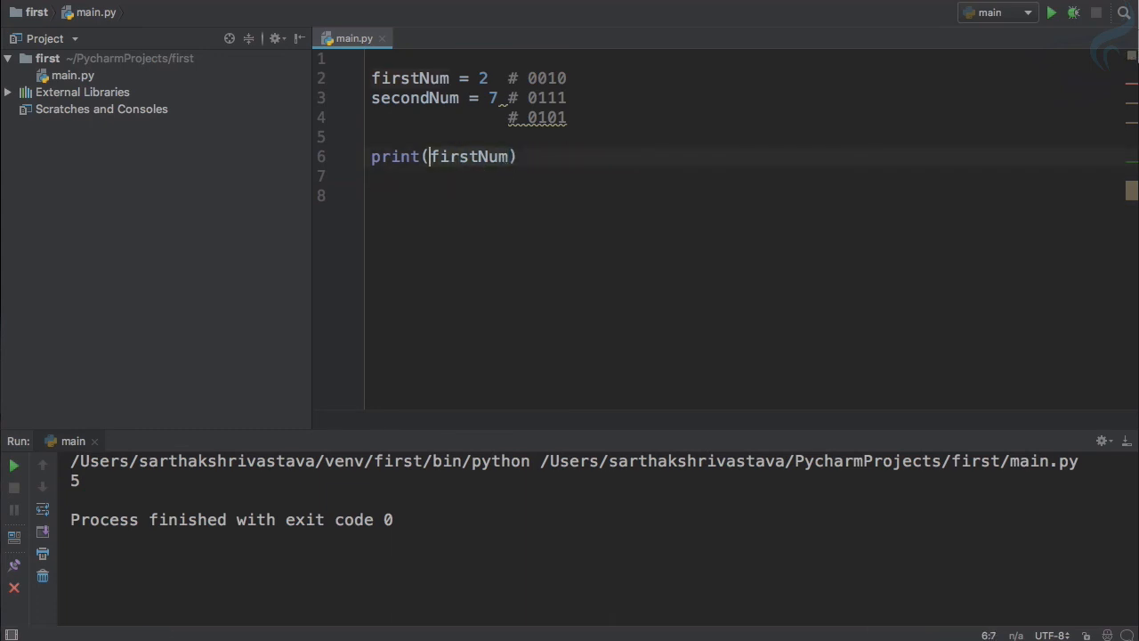
Apply NOT (~) to firstNum, note #1101 beside 0010, and run it to print -3.
{"action": "type", "text": "~"}
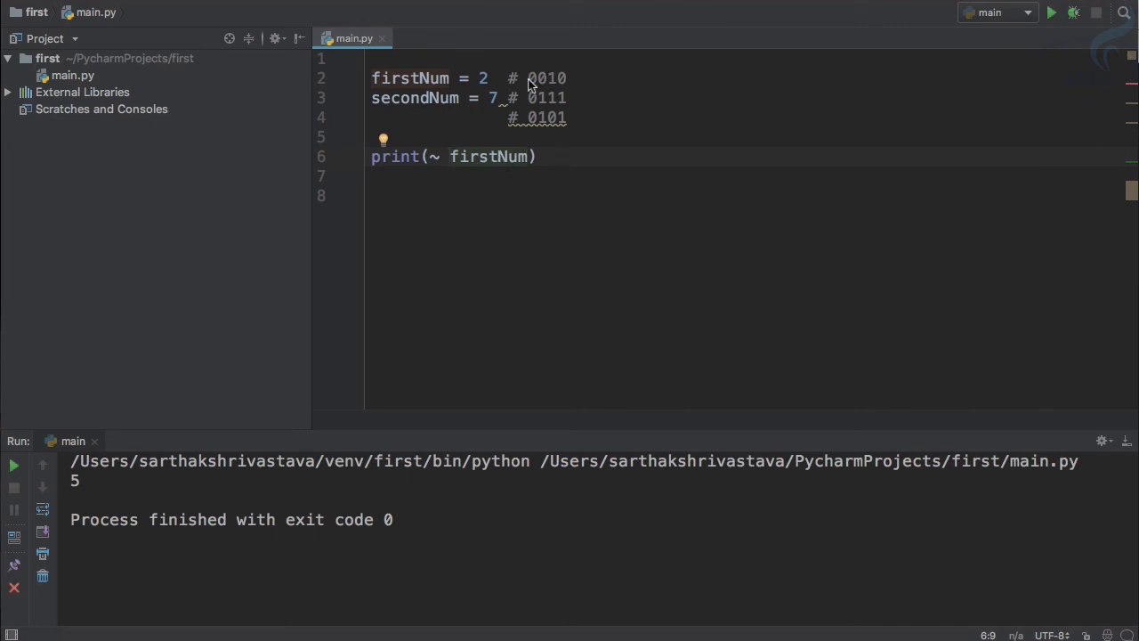
{"action": "double_click", "coordinate": [545, 116]}
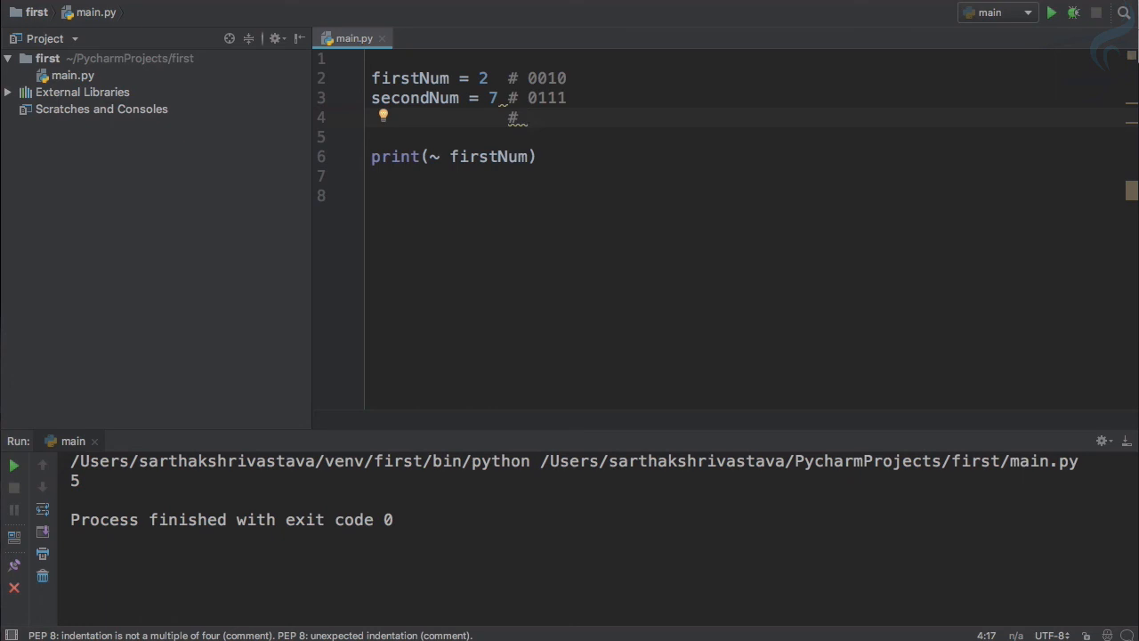
{"action": "mouse_move", "coordinate": [537, 91]}
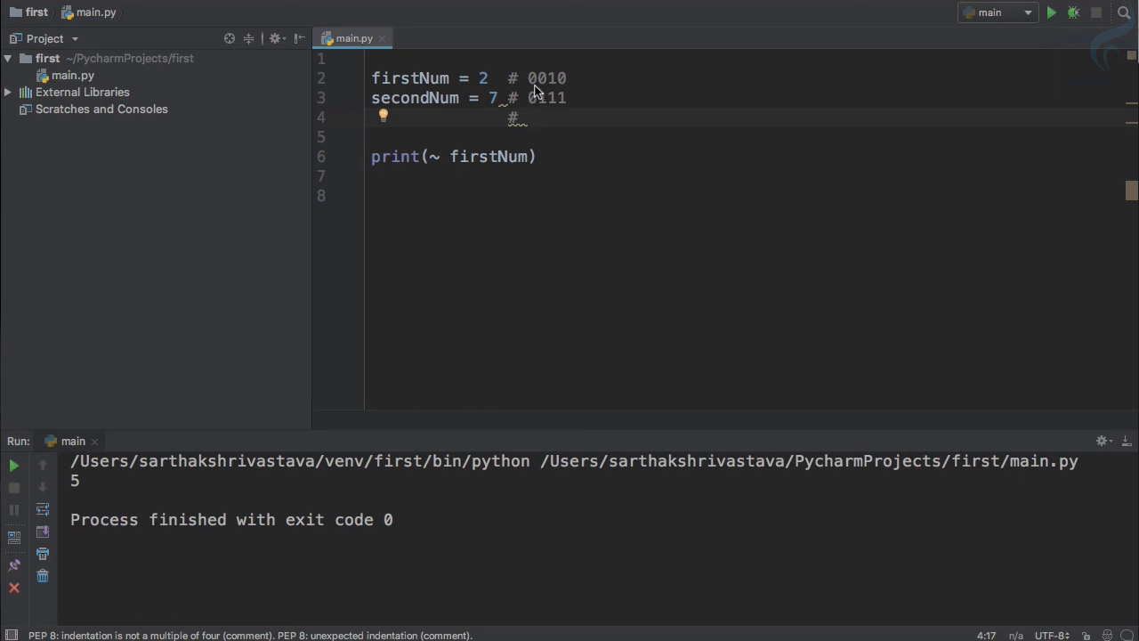
{"action": "left_click", "coordinate": [567, 78]}
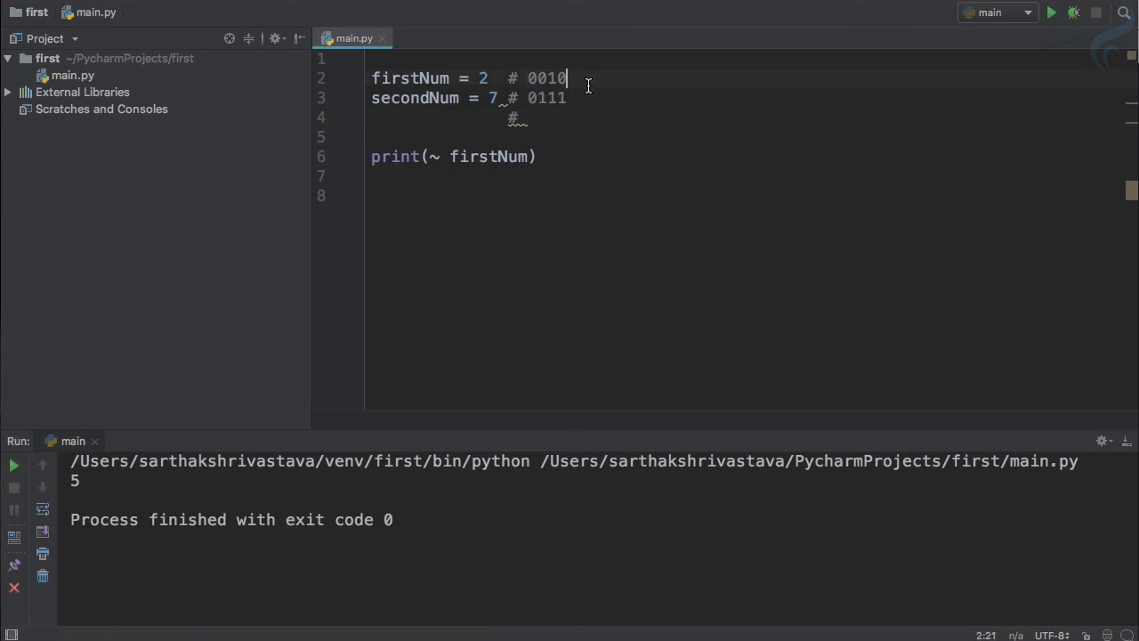
{"action": "type", "text": "#1"}
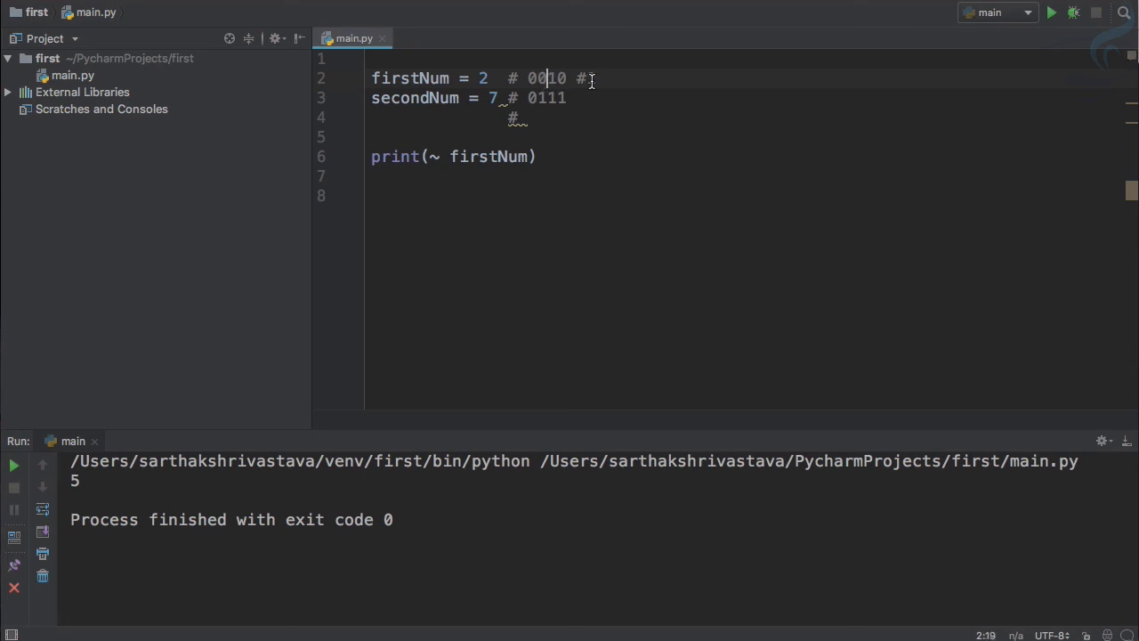
{"action": "type", "text": "10"}
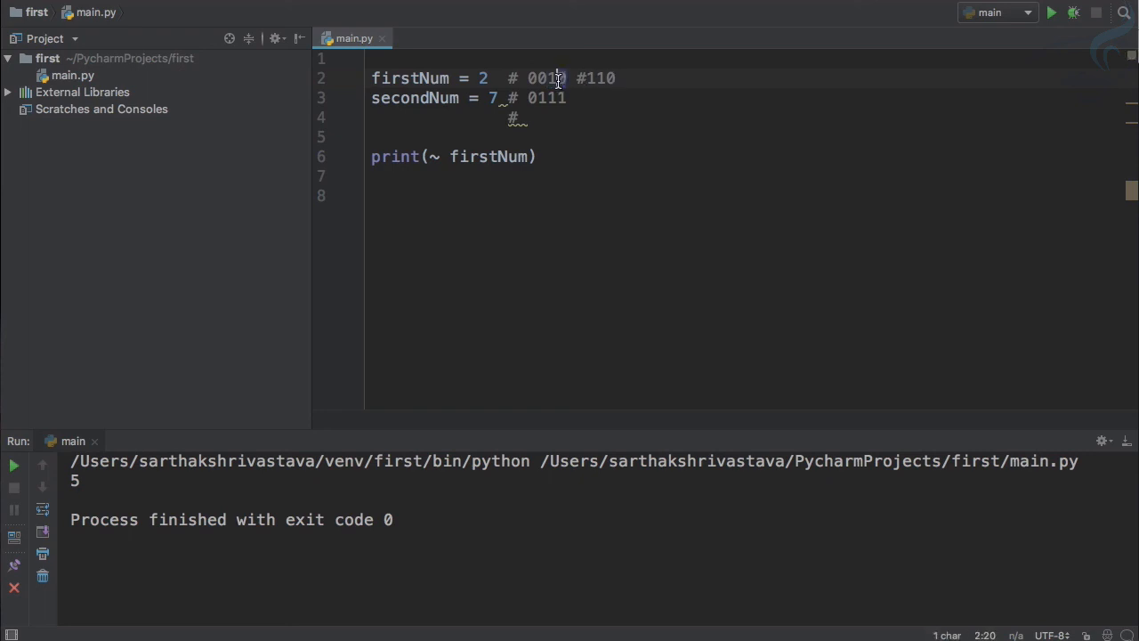
{"action": "type", "text": "1"}
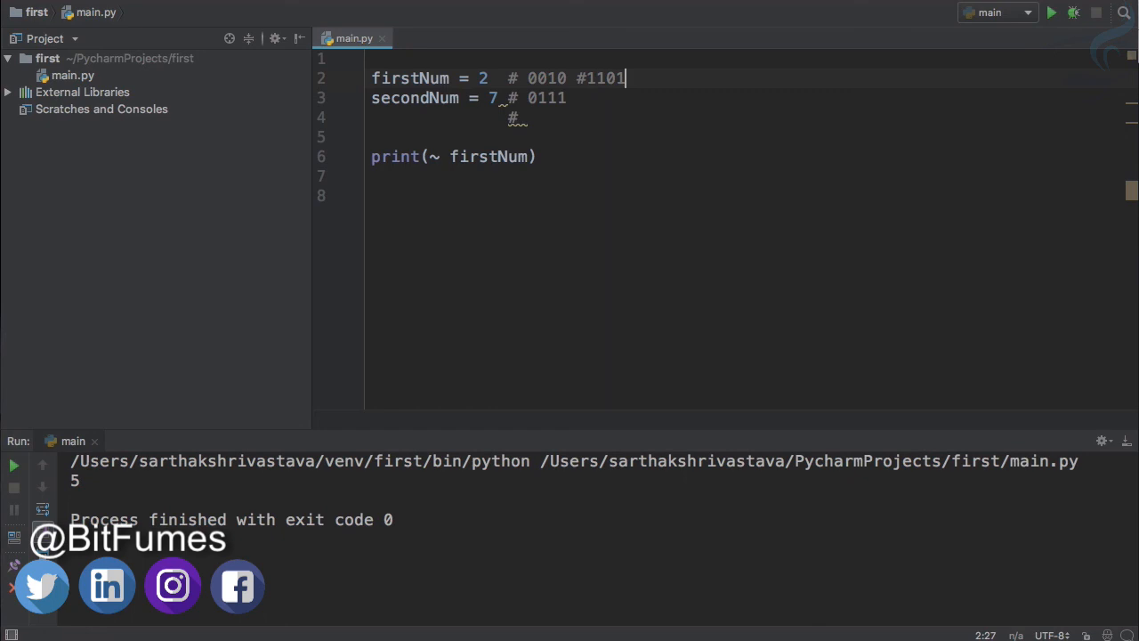
{"action": "left_click", "coordinate": [1051, 12]}
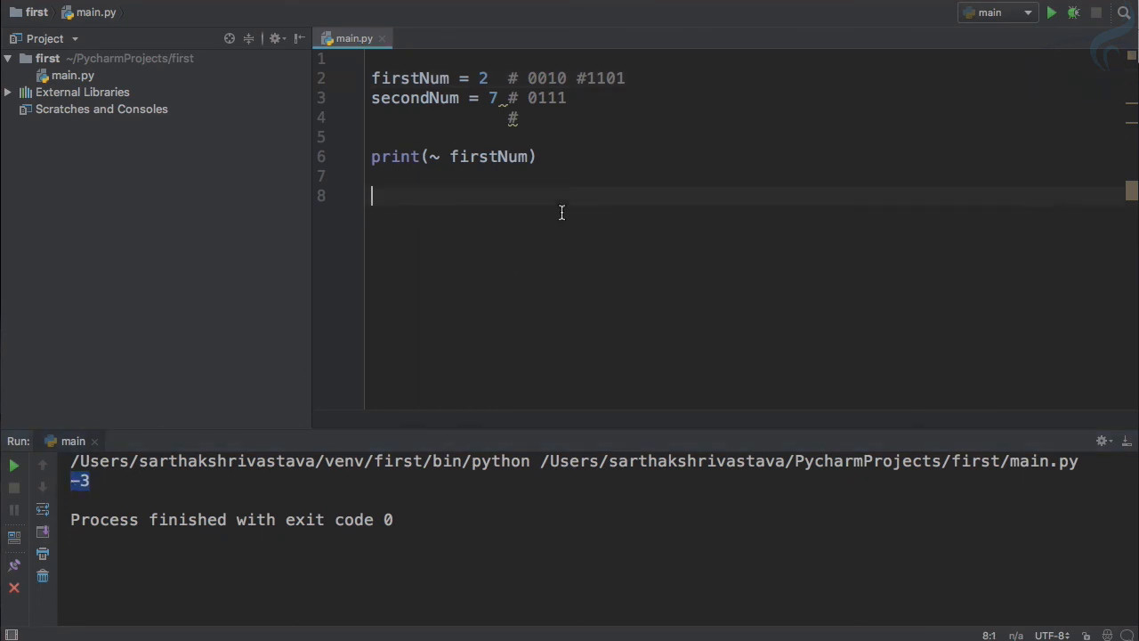
{"action": "mouse_move", "coordinate": [581, 225]}
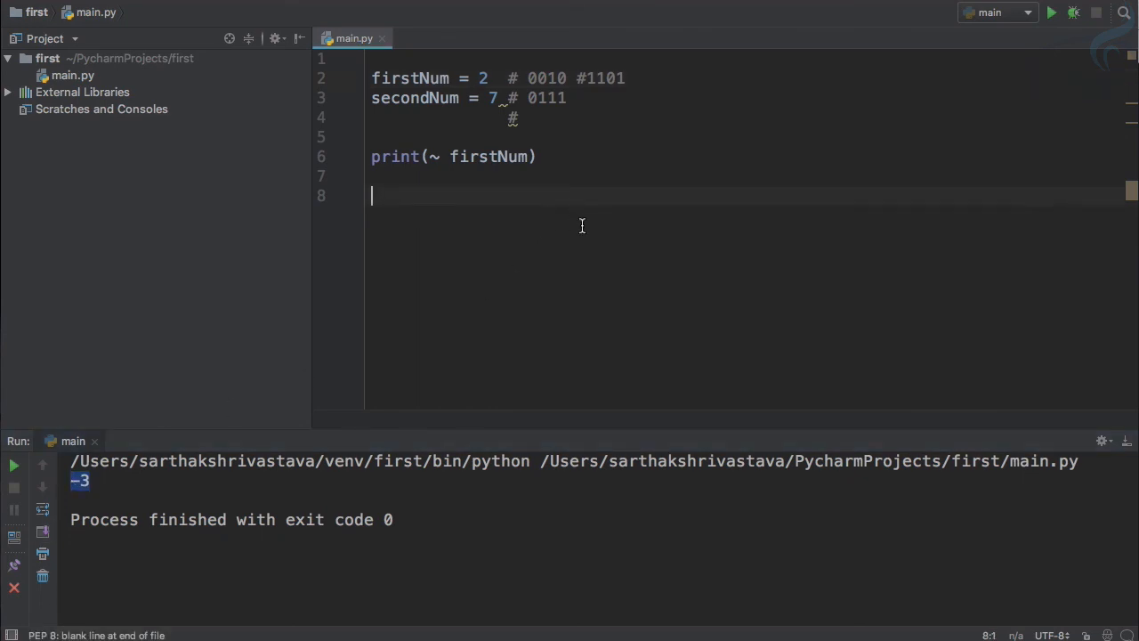